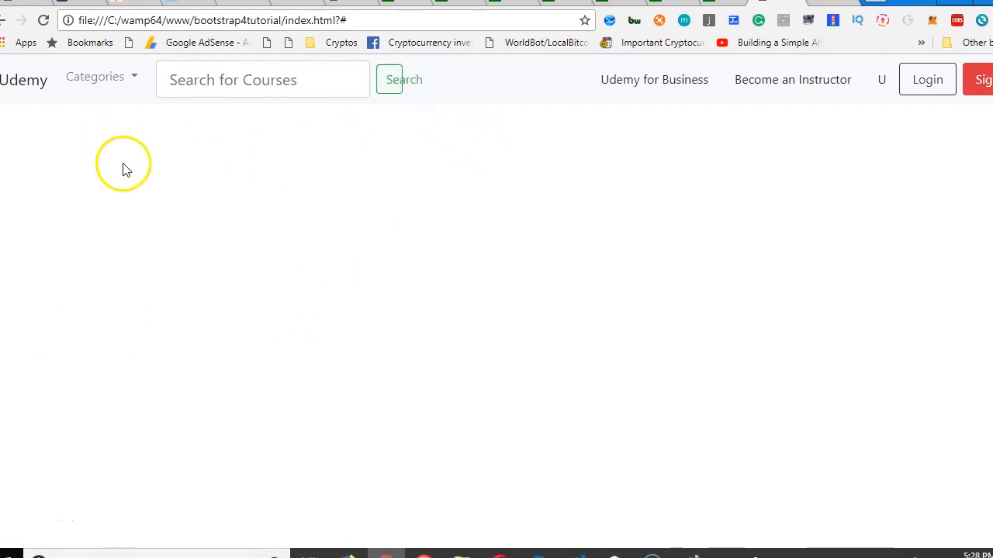
# Browse the live Udemy home page's navbar, categories and course listings, returning to the banner
pyautogui.click(189, 28)
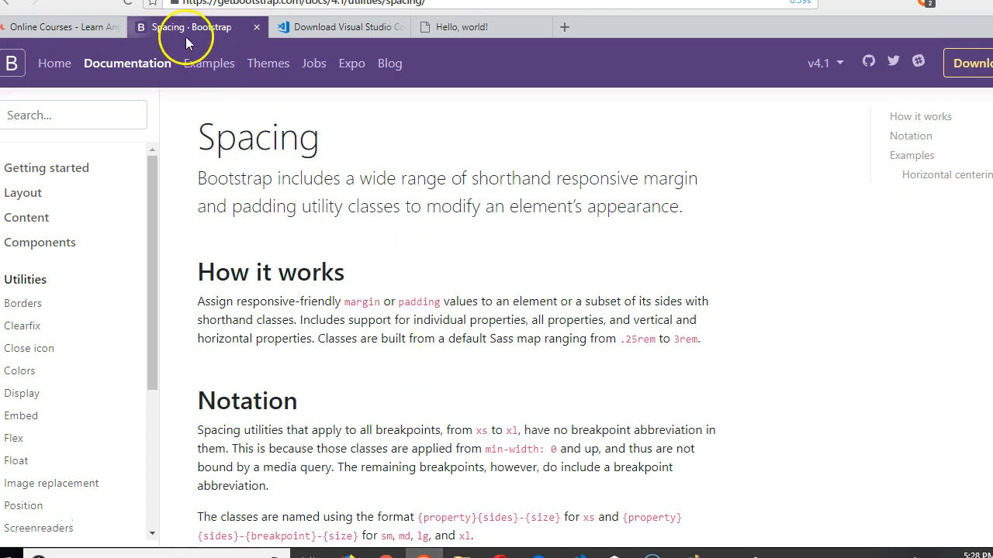
pyautogui.click(62, 27)
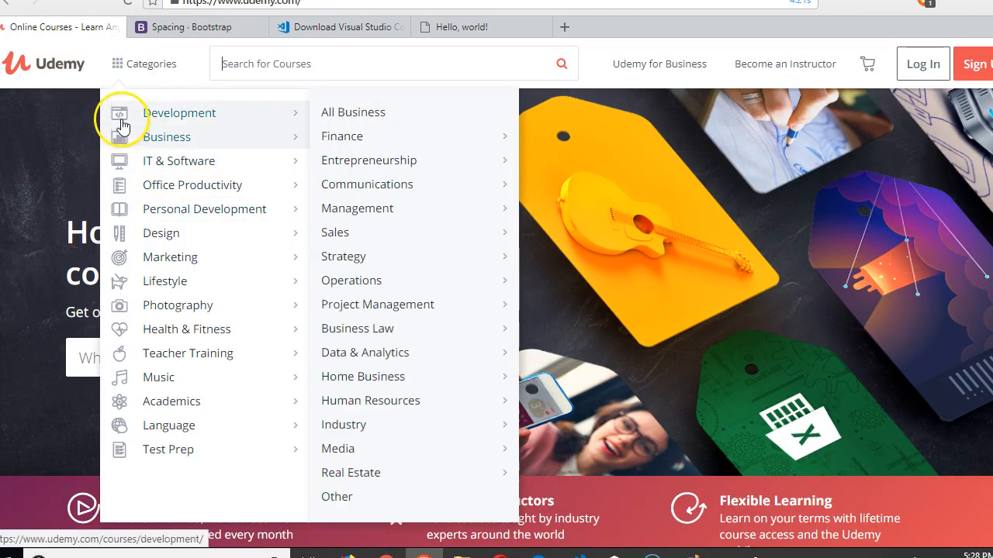
pyautogui.moveTo(188, 354)
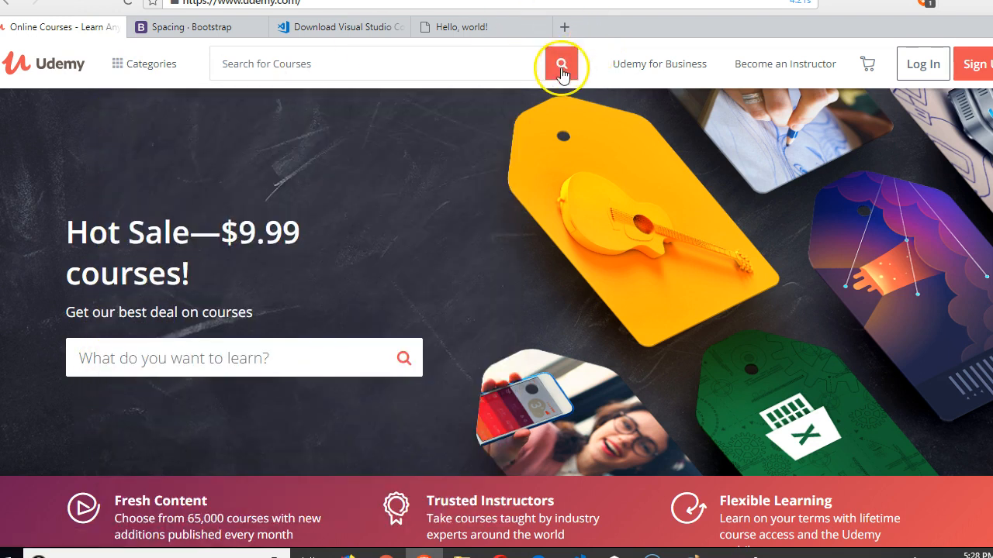
pyautogui.click(865, 62)
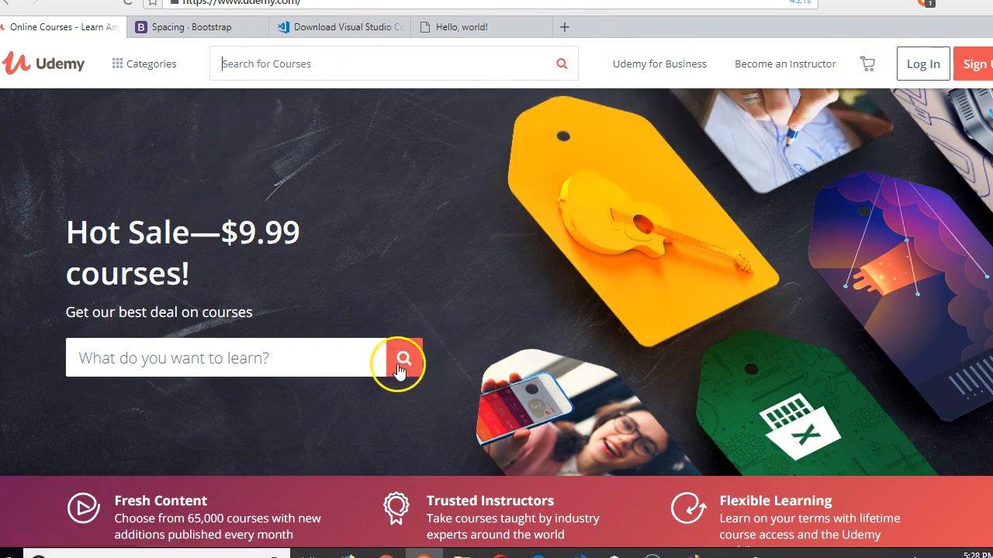
pyautogui.scroll(-3)
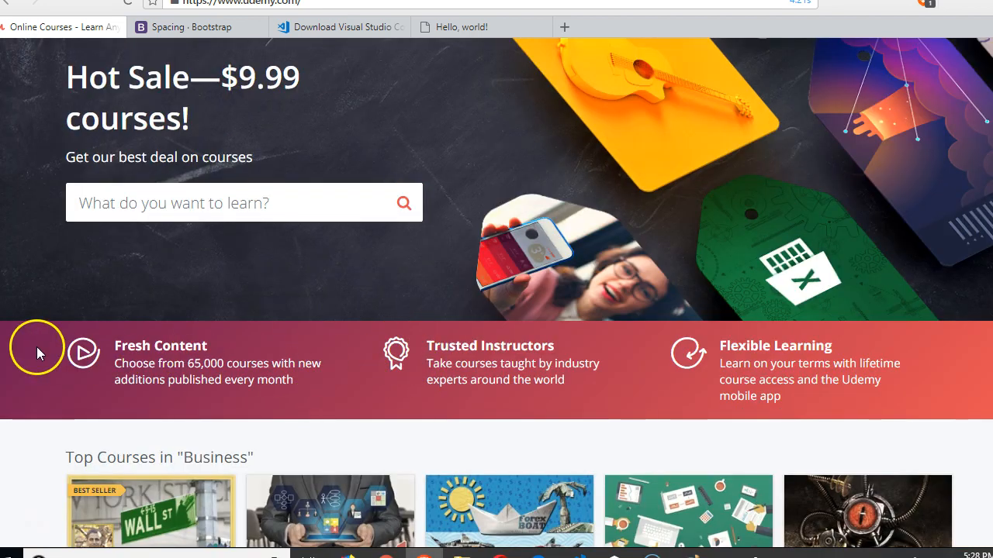
pyautogui.scroll(-3)
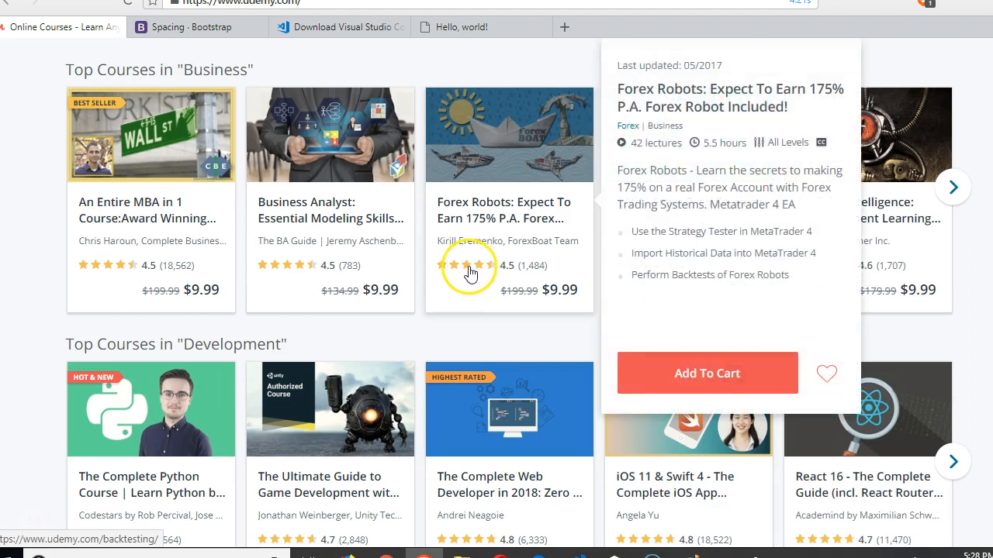
pyautogui.moveTo(524, 251)
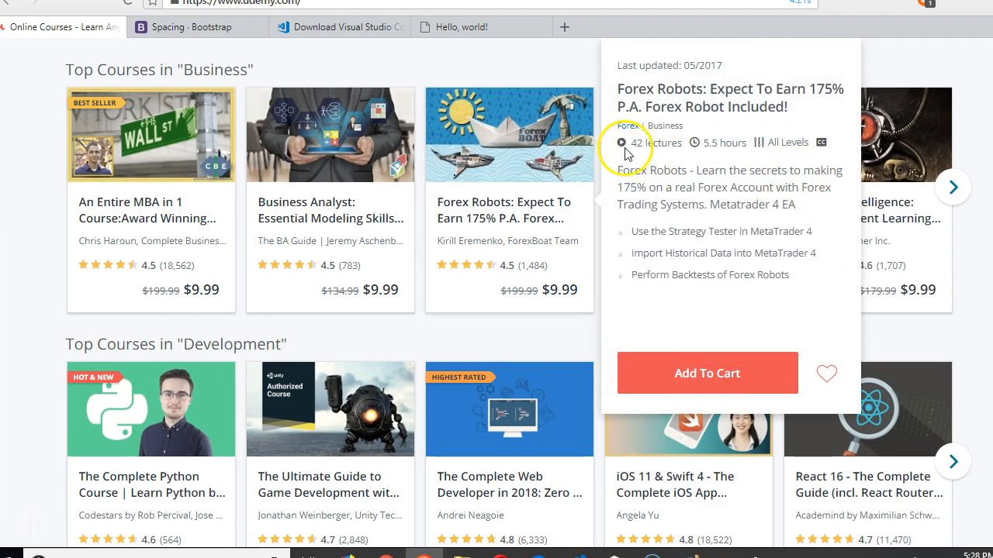
pyautogui.moveTo(695, 147)
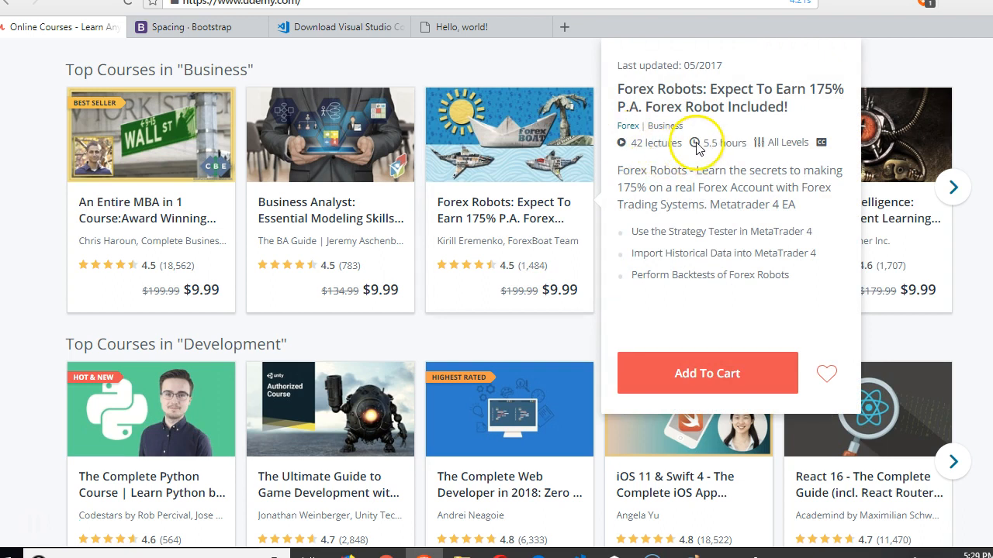
pyautogui.moveTo(799, 107)
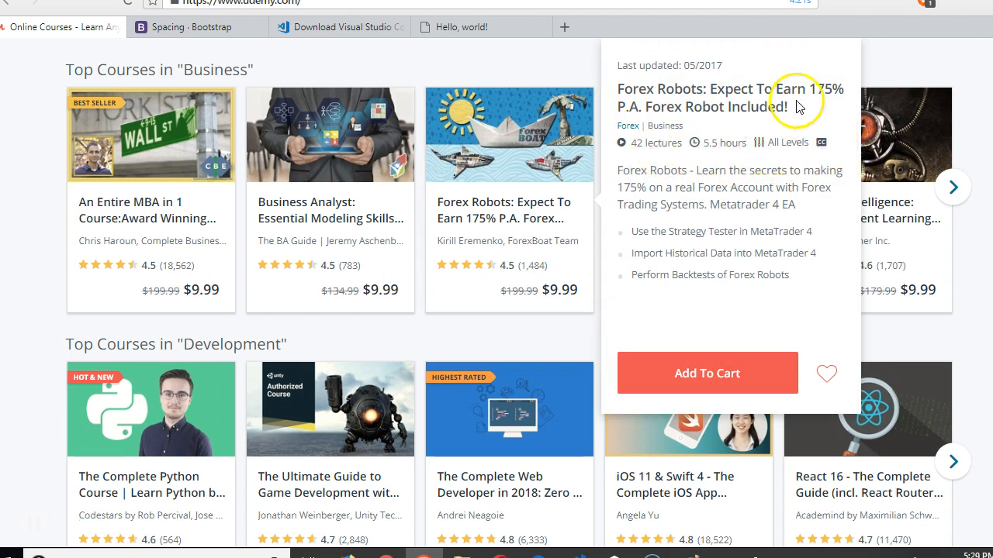
pyautogui.moveTo(665, 217)
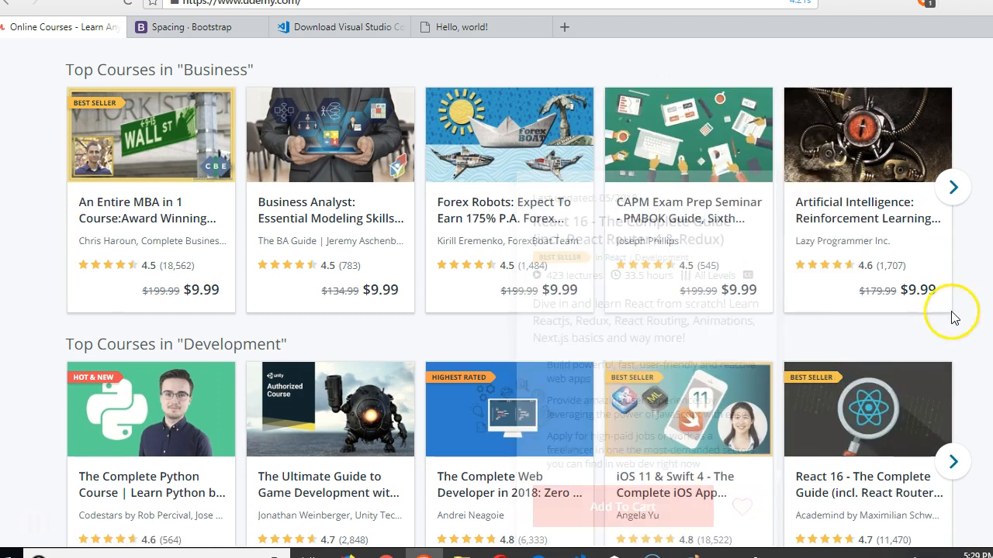
pyautogui.scroll(3)
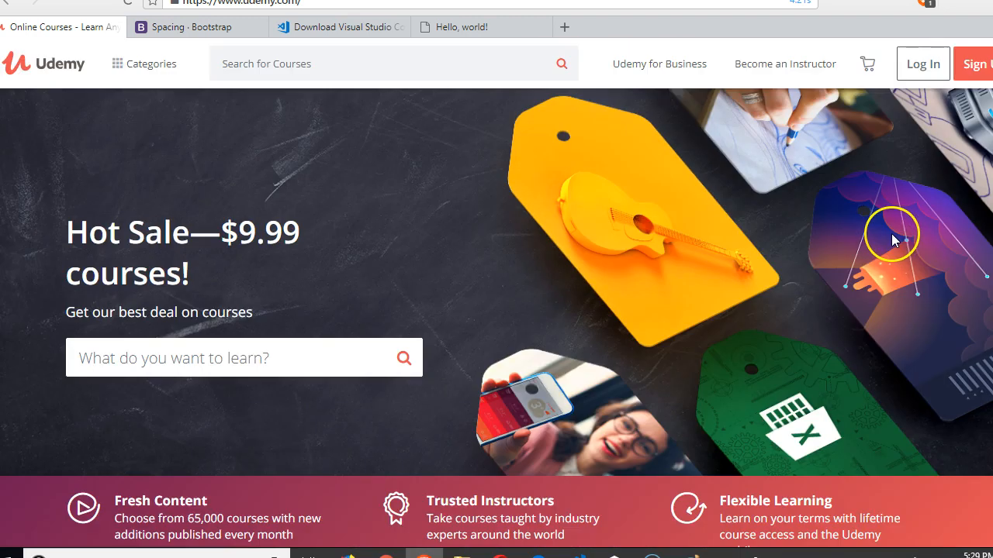
pyautogui.moveTo(590, 250)
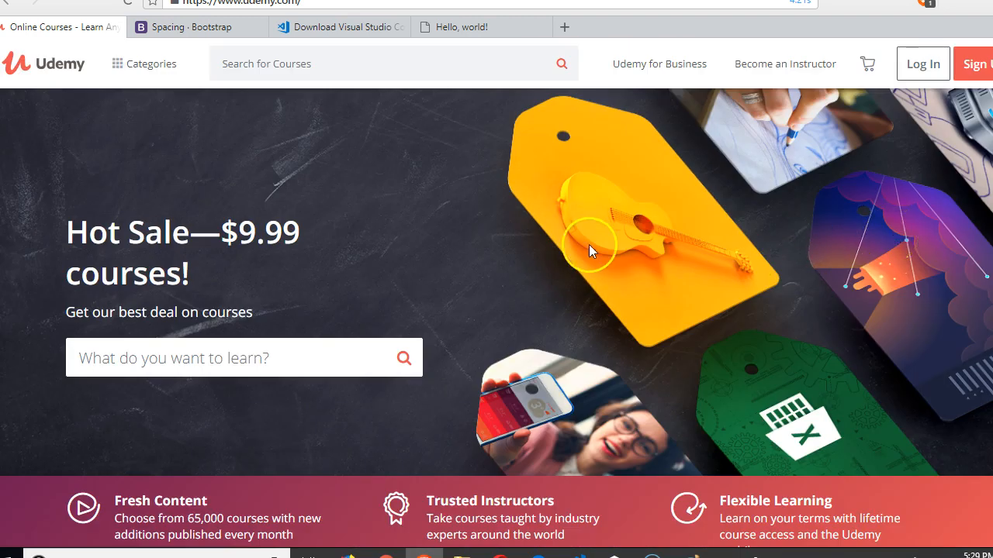
# Search the Bootstrap docs Components section for 'icon' guidance
pyautogui.click(195, 28)
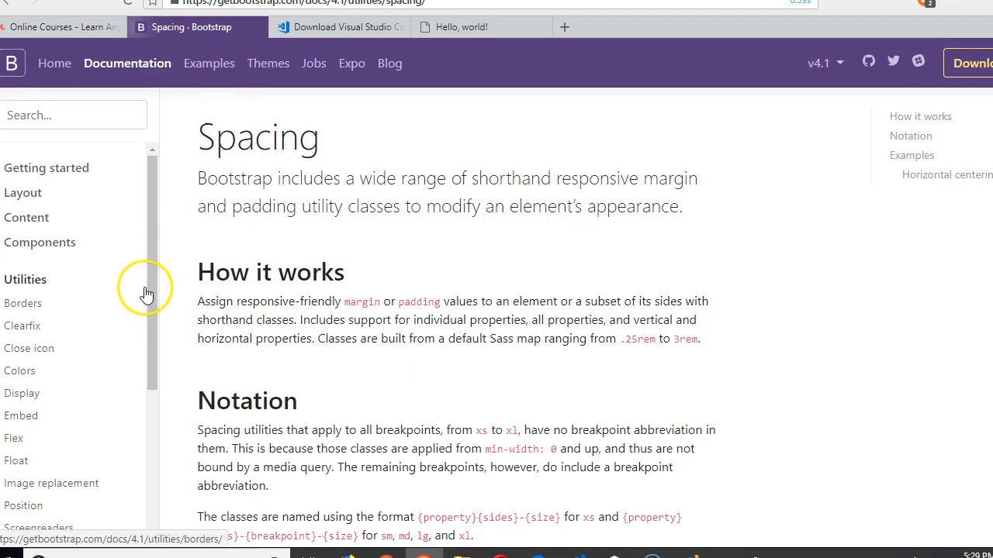
pyautogui.scroll(-3)
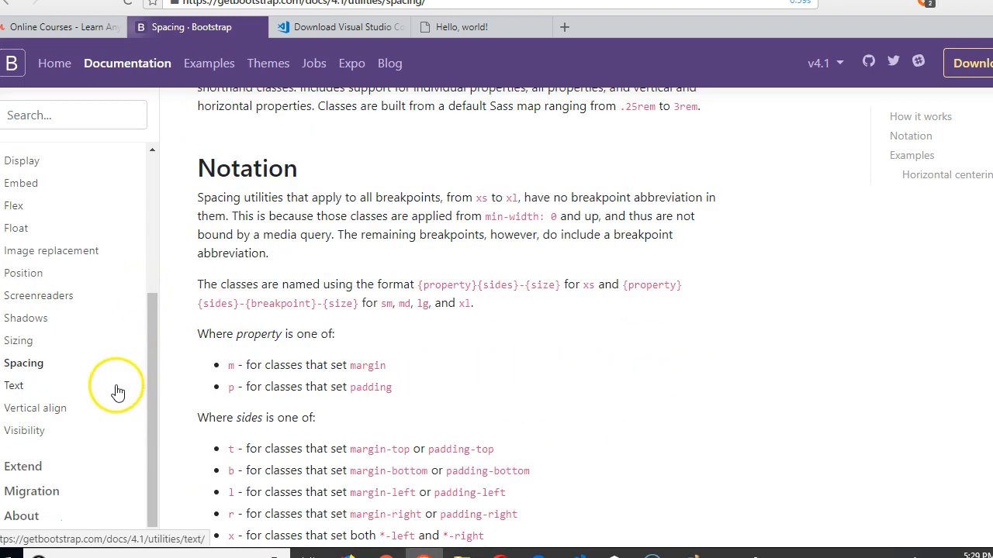
pyautogui.moveTo(84, 451)
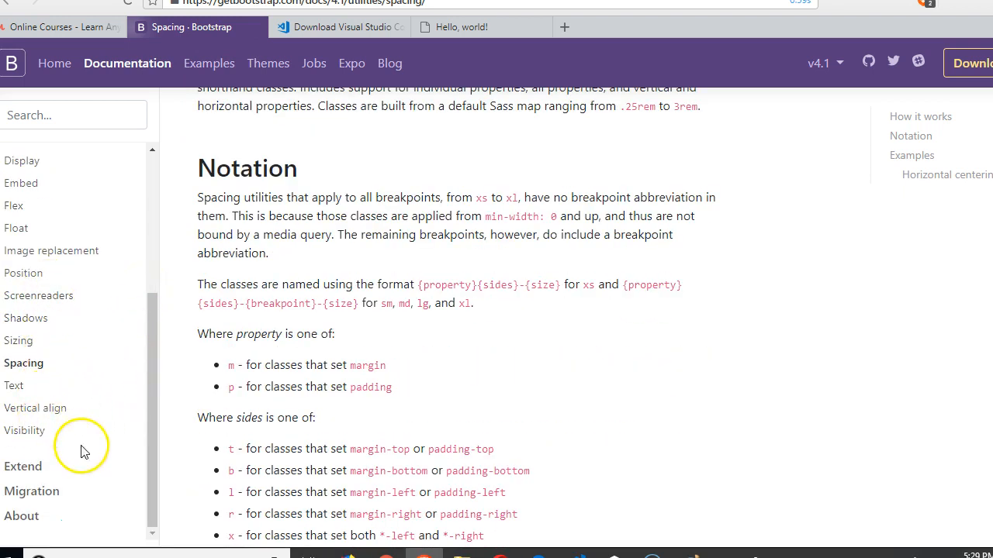
pyautogui.moveTo(112, 505)
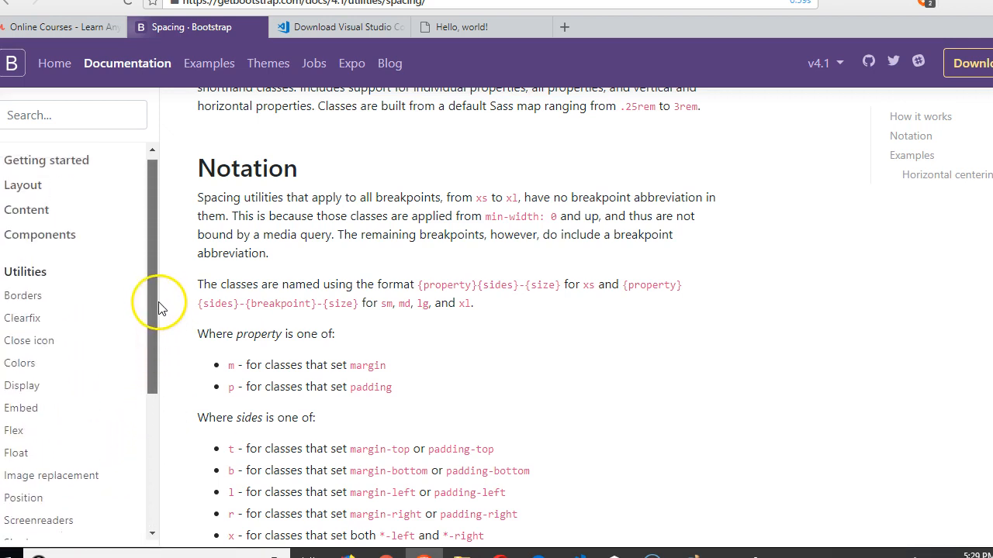
pyautogui.click(19, 277)
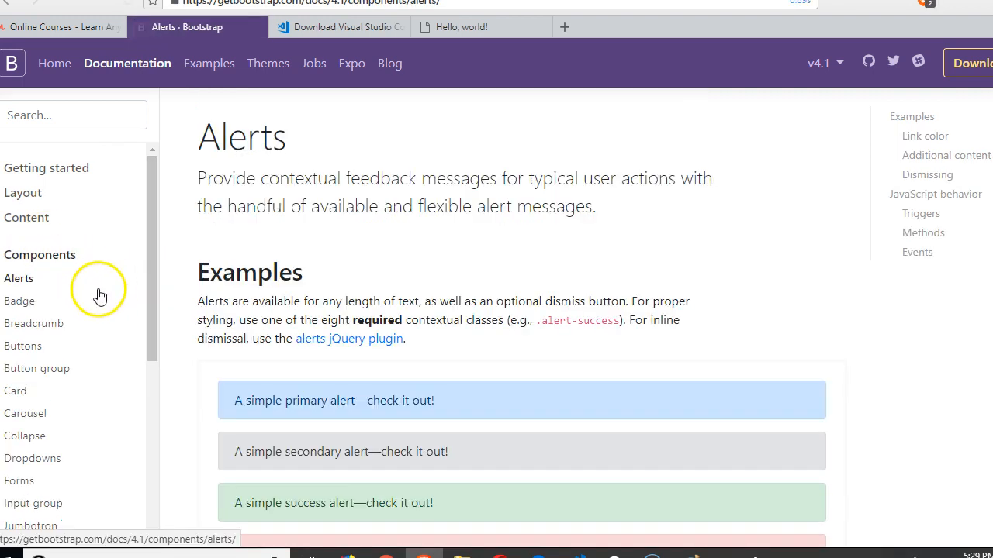
pyautogui.scroll(-3)
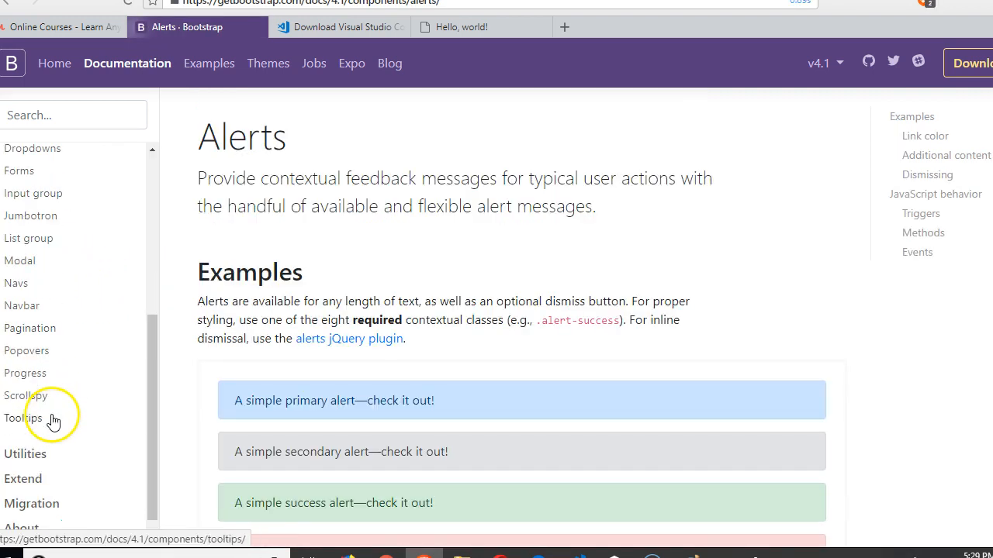
pyautogui.write('icon')
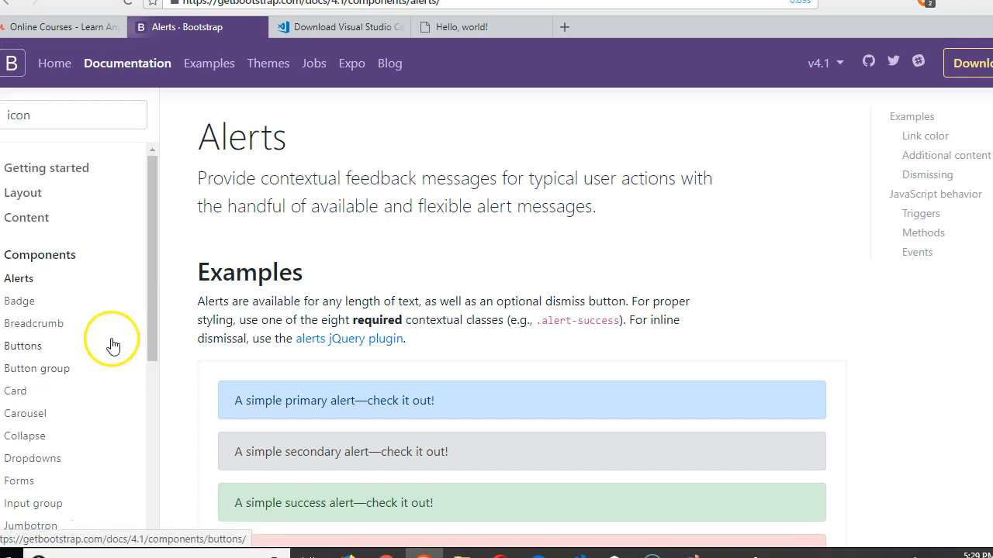
pyautogui.scroll(-3)
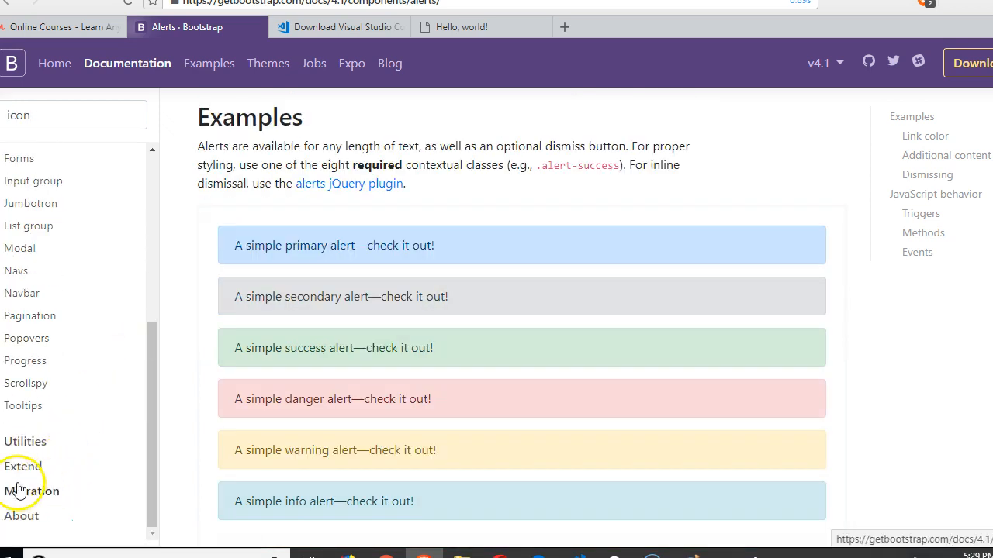
# Review the Extend > Icons page listing preferred libraries such as Font Awesome
pyautogui.click(22, 465)
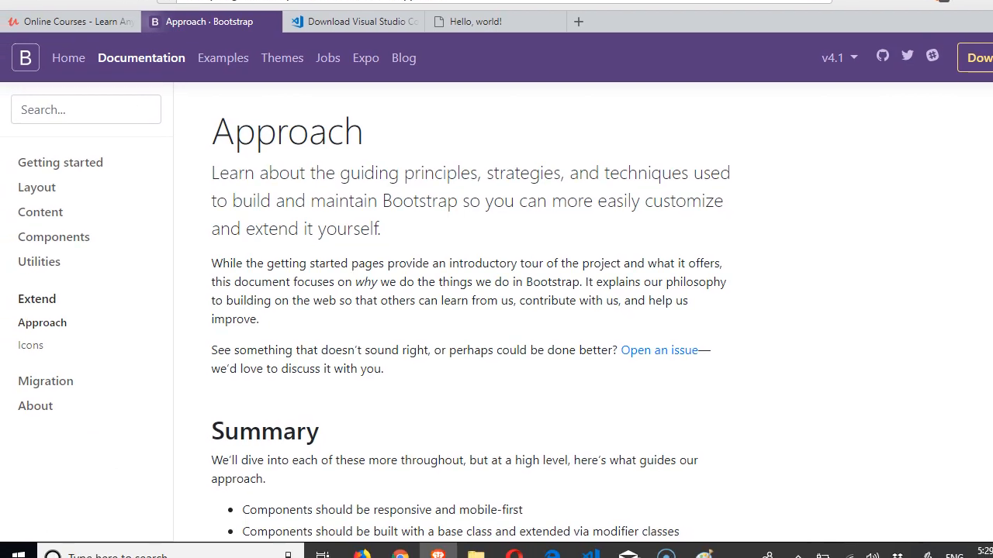
pyautogui.moveTo(31, 344)
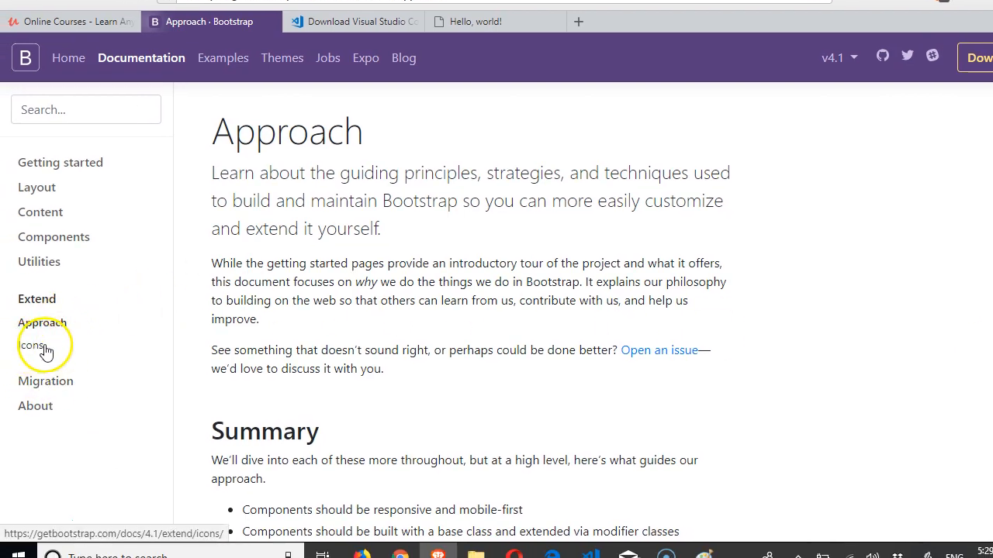
pyautogui.click(31, 344)
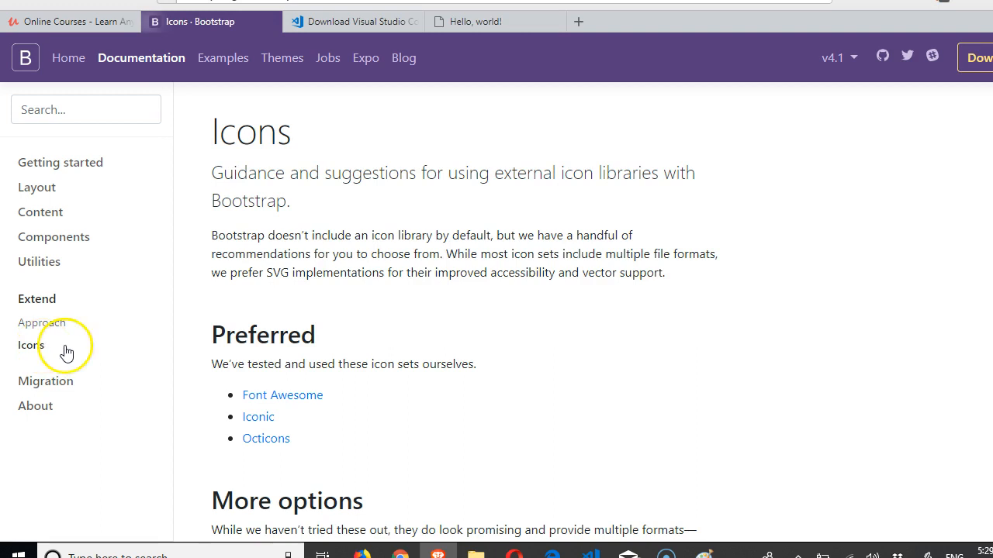
pyautogui.scroll(-3)
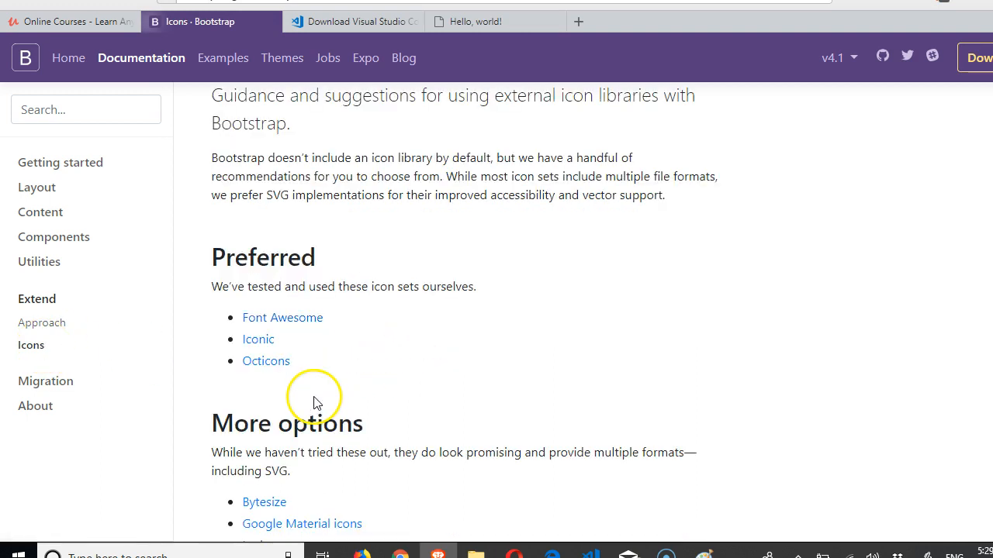
pyautogui.scroll(-3)
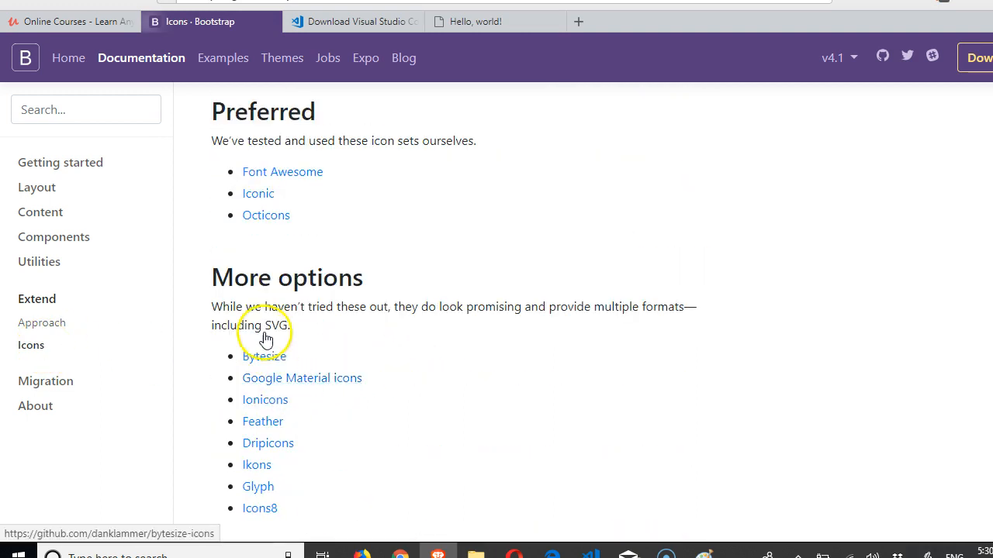
pyautogui.moveTo(261, 509)
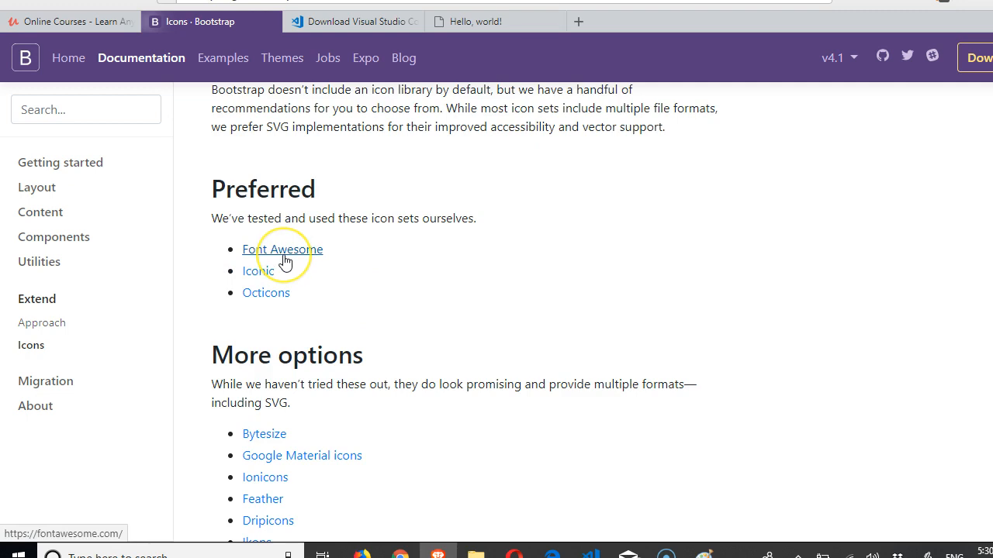
# Follow Bootstrap's Font Awesome link to the fontawesome.com home page
pyautogui.click(282, 248)
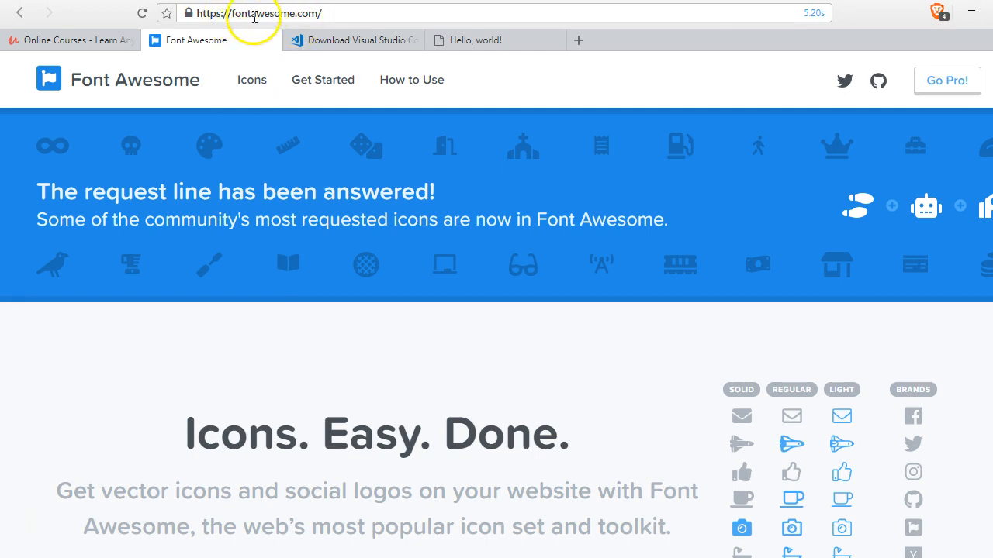
pyautogui.moveTo(293, 31)
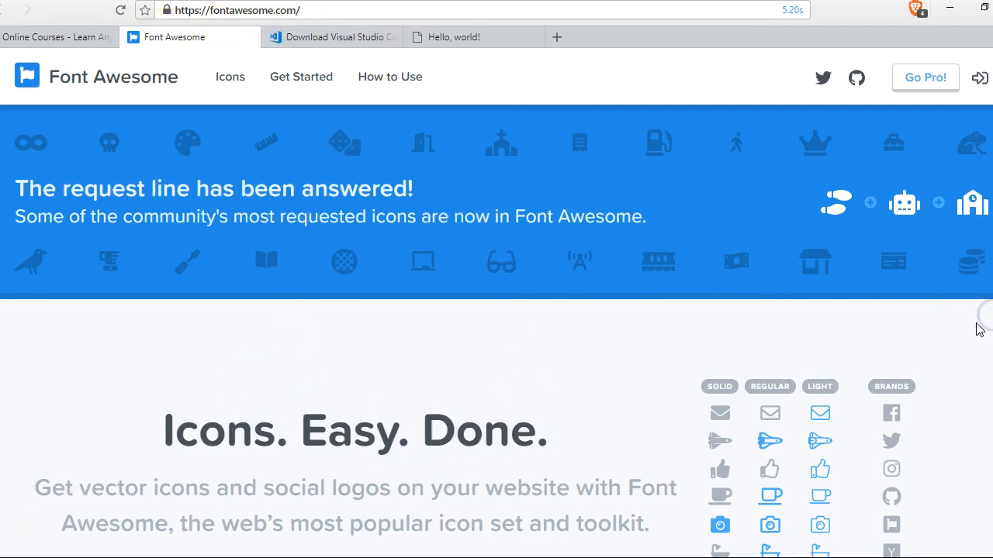
pyautogui.scroll(-3)
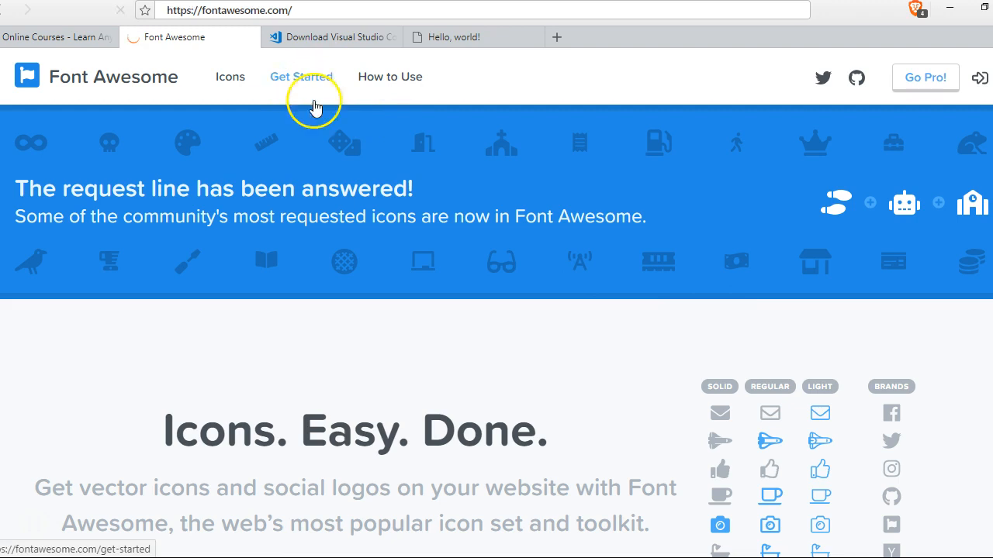
# Review Font Awesome's Get Started guide down to the Web Fonts with CSS free CDN setup
pyautogui.click(301, 76)
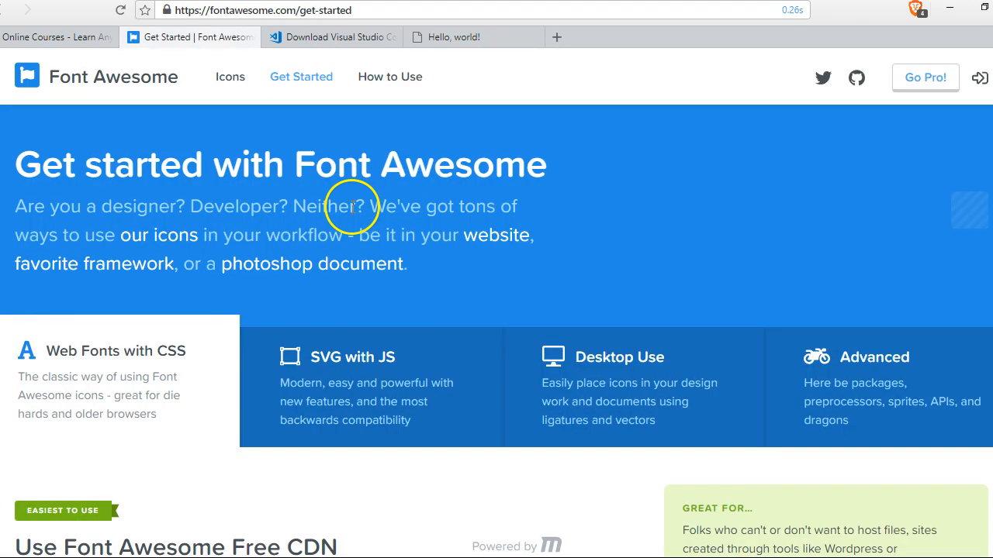
pyautogui.scroll(-3)
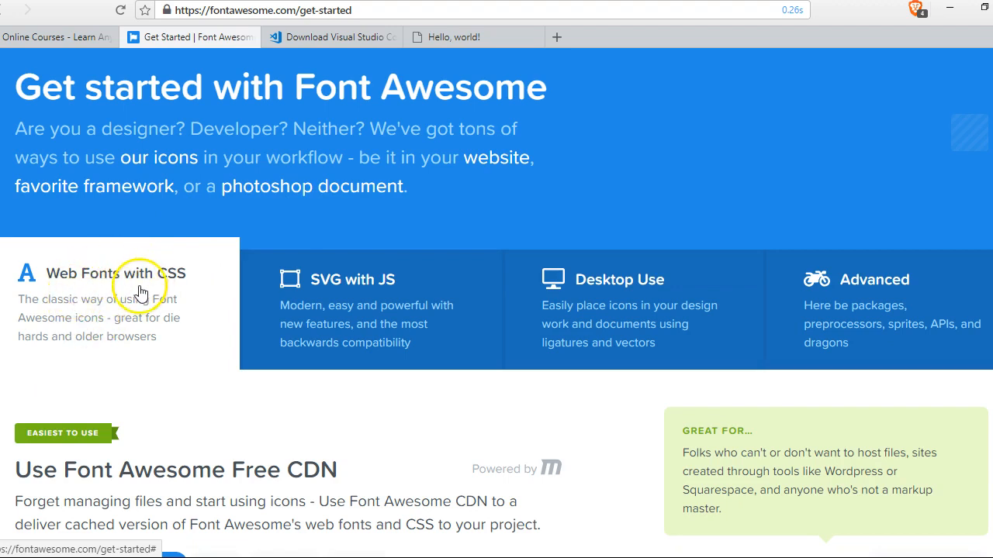
pyautogui.scroll(-3)
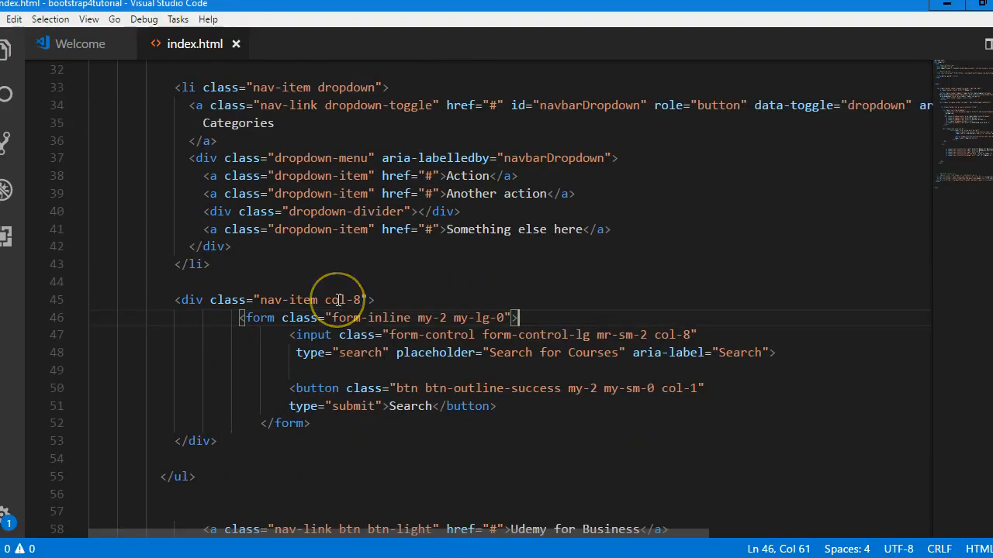
# Bring index.html's navbar search form markup into view in VS Code
pyautogui.scroll(3)
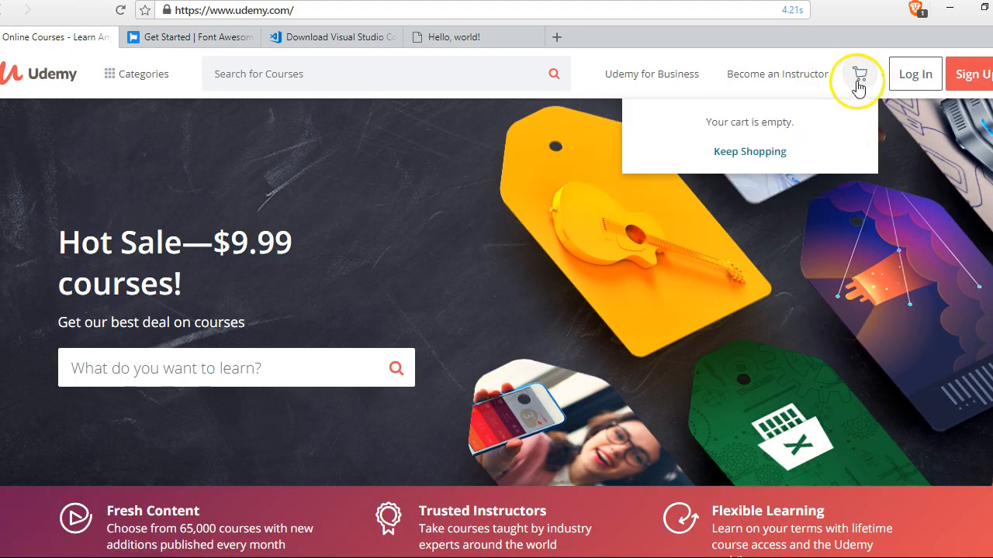
# Bring up Font Awesome's gallery of all 2,986 icons
pyautogui.click(189, 37)
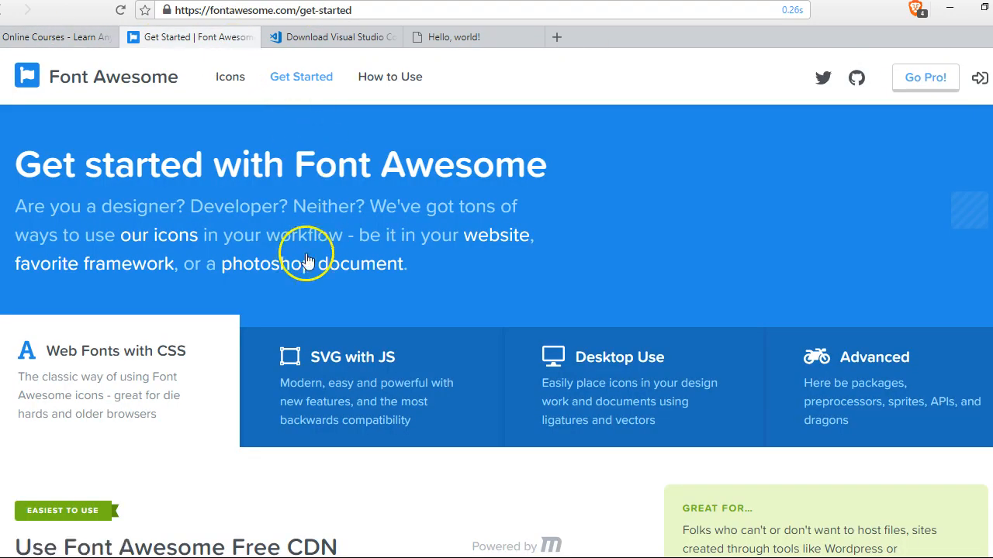
pyautogui.moveTo(900, 131)
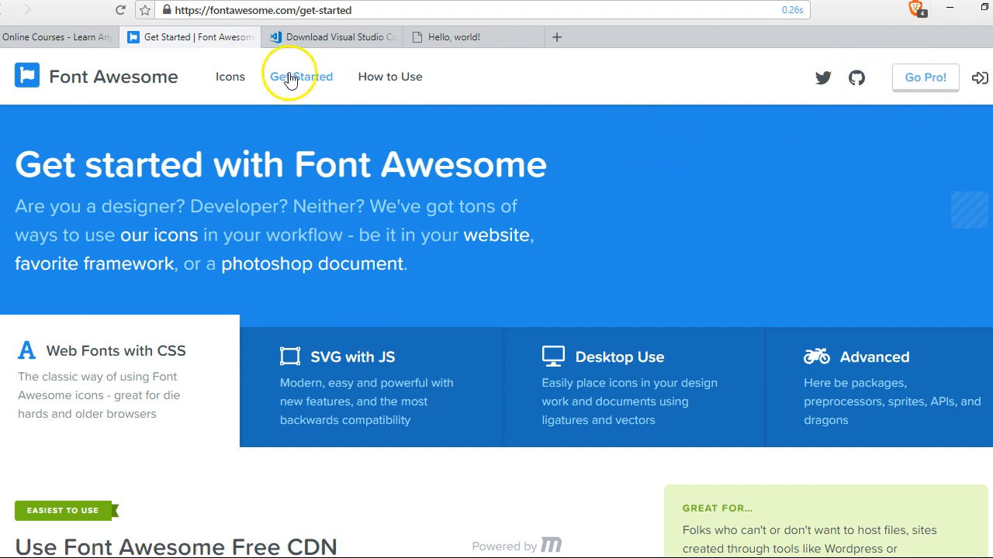
pyautogui.click(230, 78)
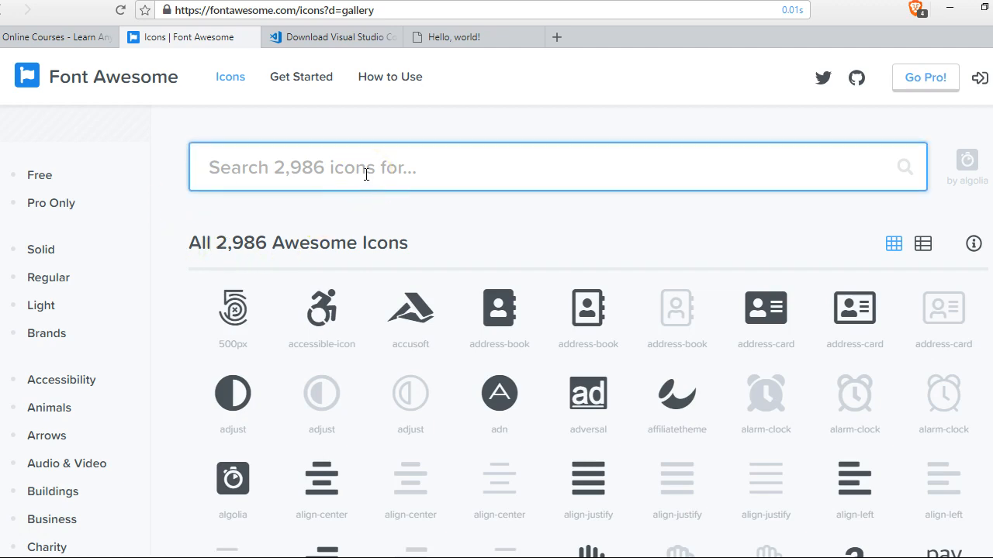
# Search the gallery for 'shop' and compare the 67 results with Udemy's cart icon
pyautogui.write('shop')
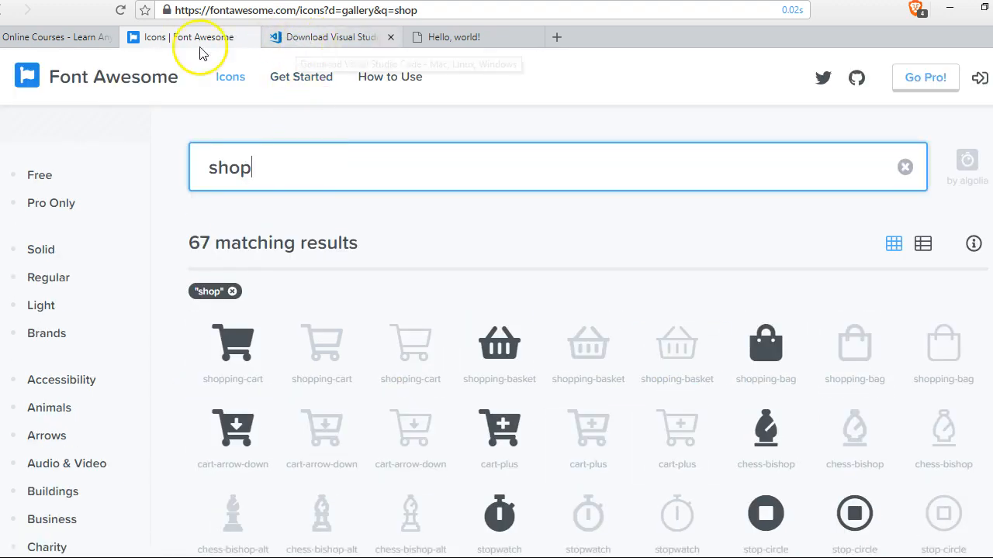
pyautogui.click(49, 37)
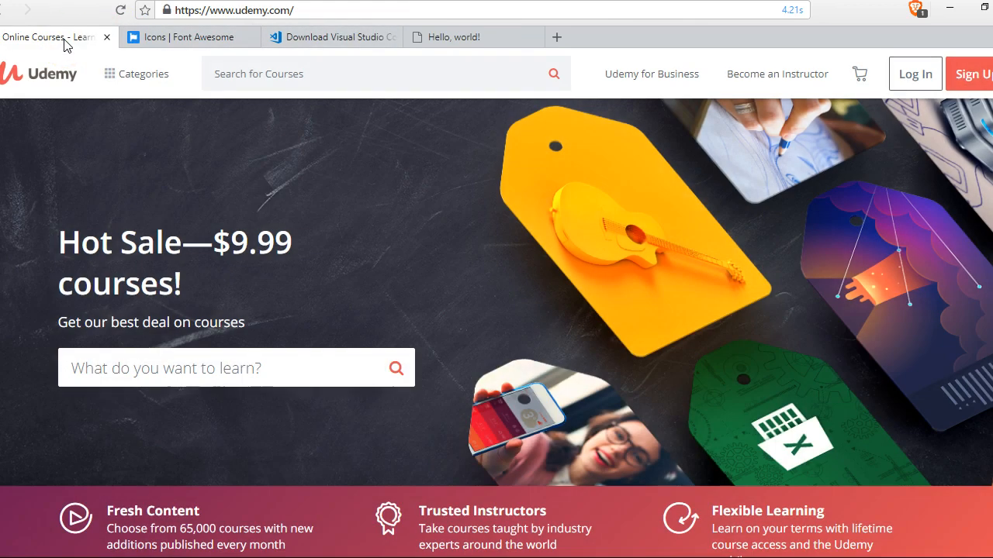
pyautogui.click(861, 75)
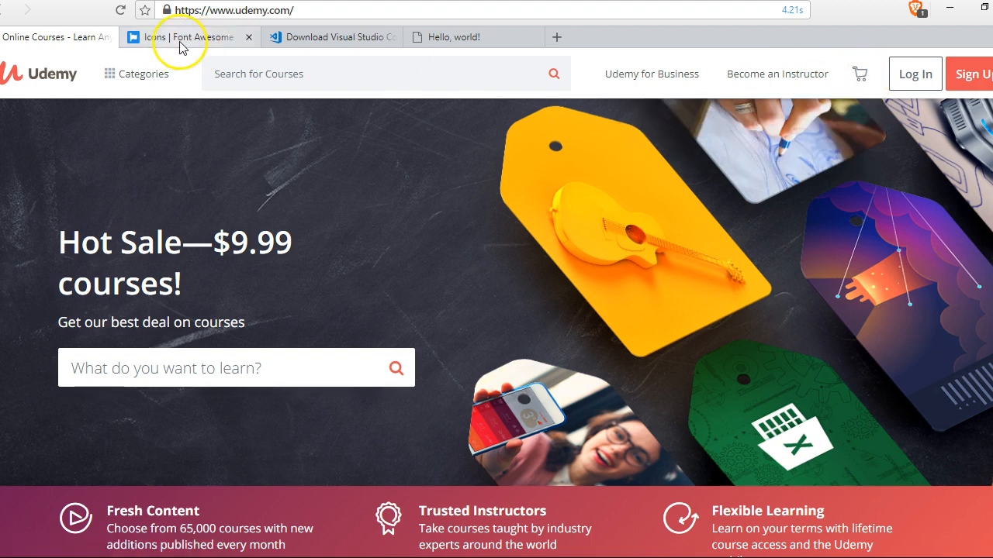
pyautogui.click(186, 37)
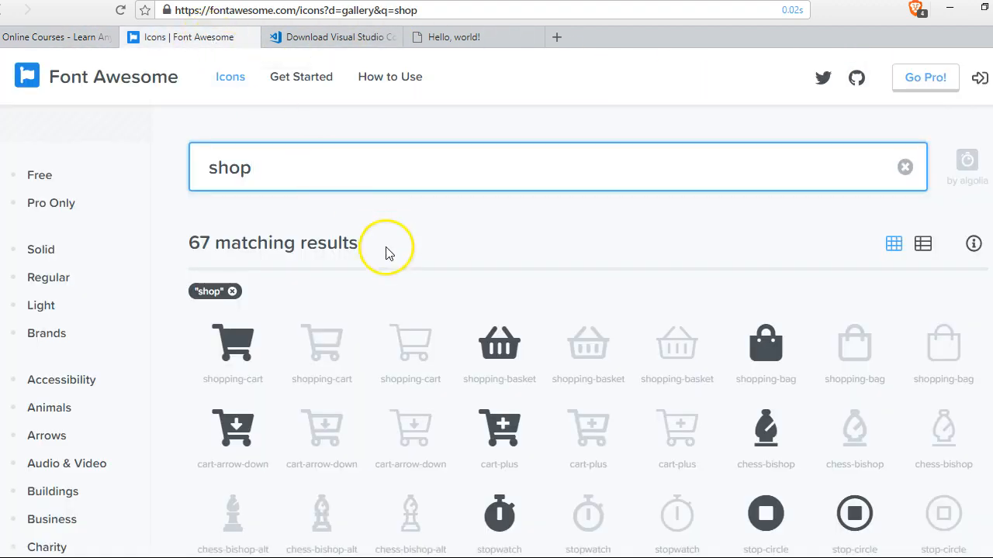
pyautogui.moveTo(233, 341)
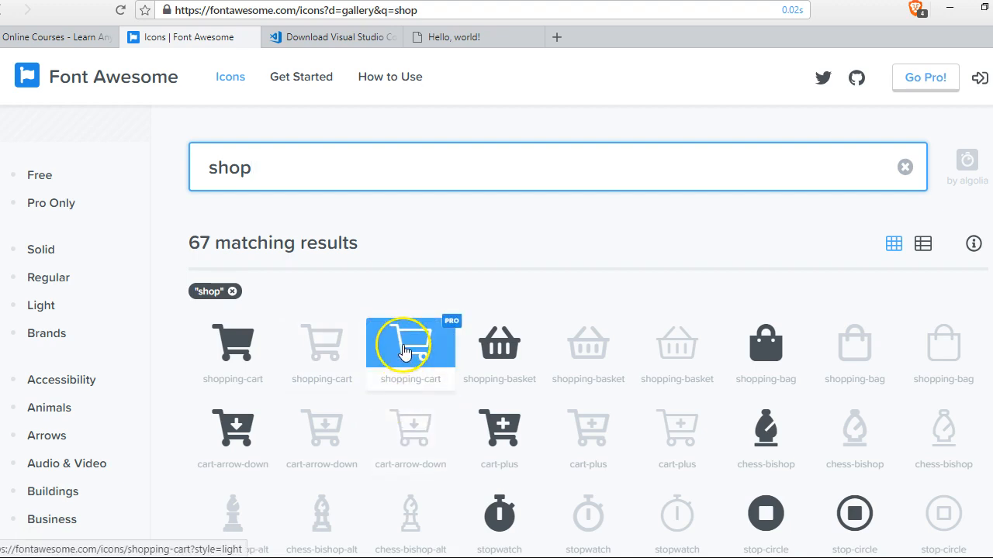
pyautogui.moveTo(232, 349)
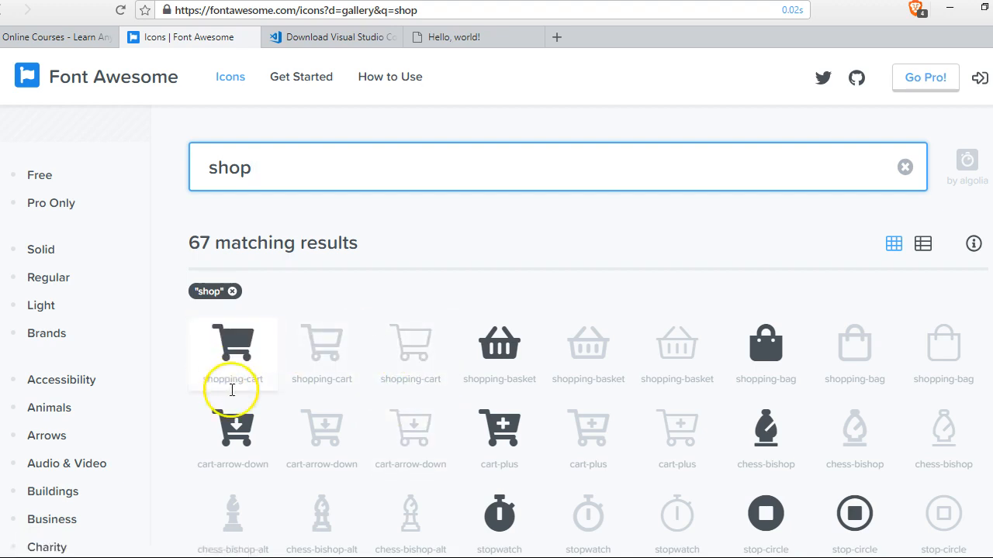
# Choose the solid shopping-cart icon from the search results
pyautogui.scroll(-3)
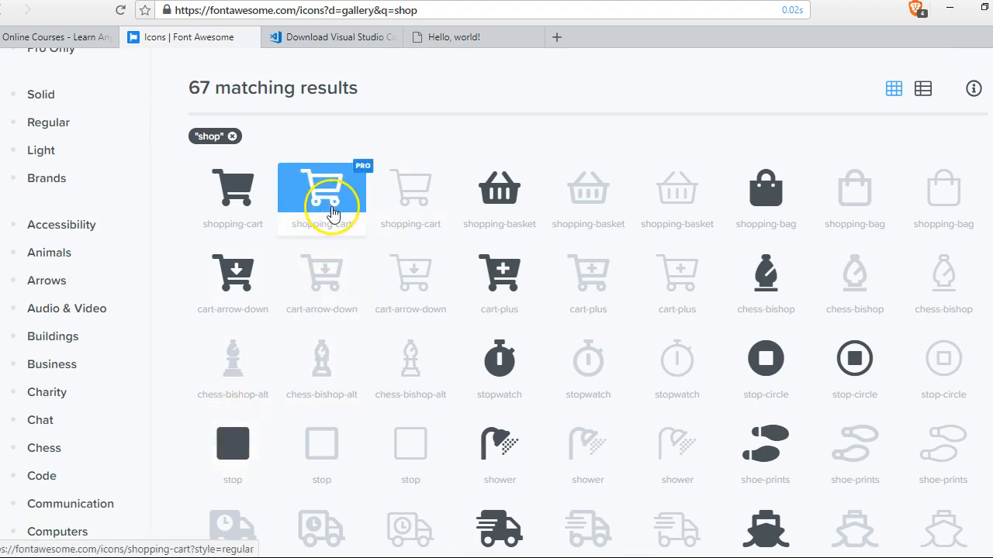
pyautogui.moveTo(364, 205)
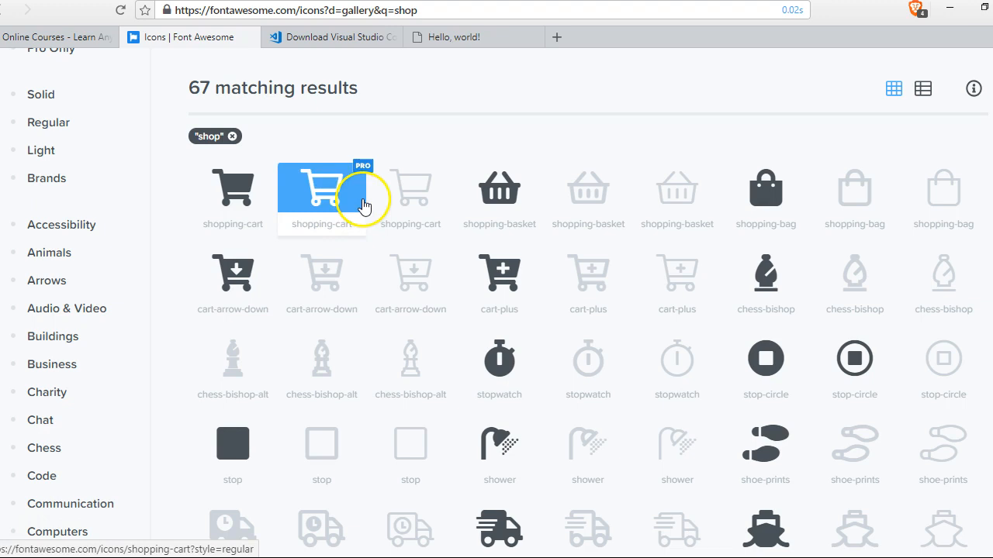
pyautogui.scroll(-3)
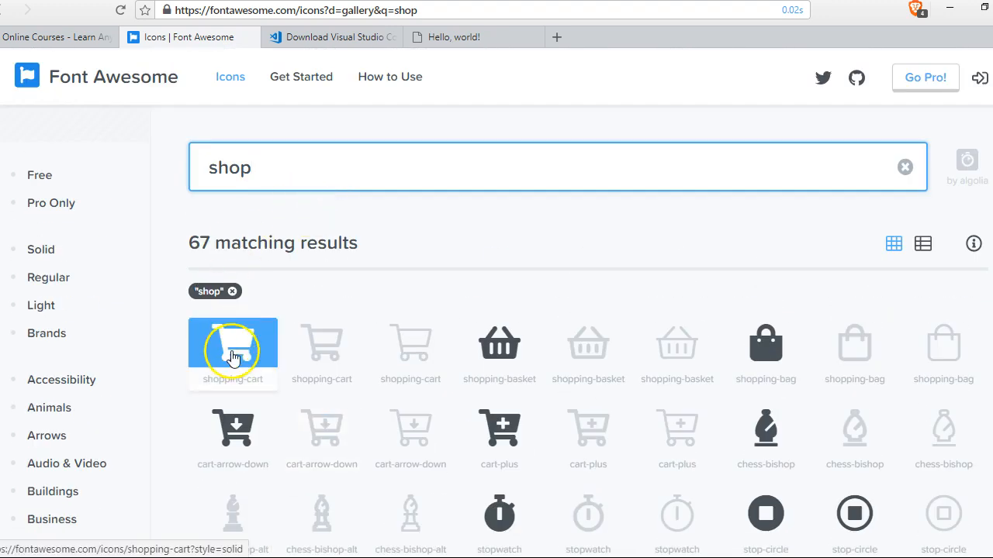
pyautogui.click(232, 354)
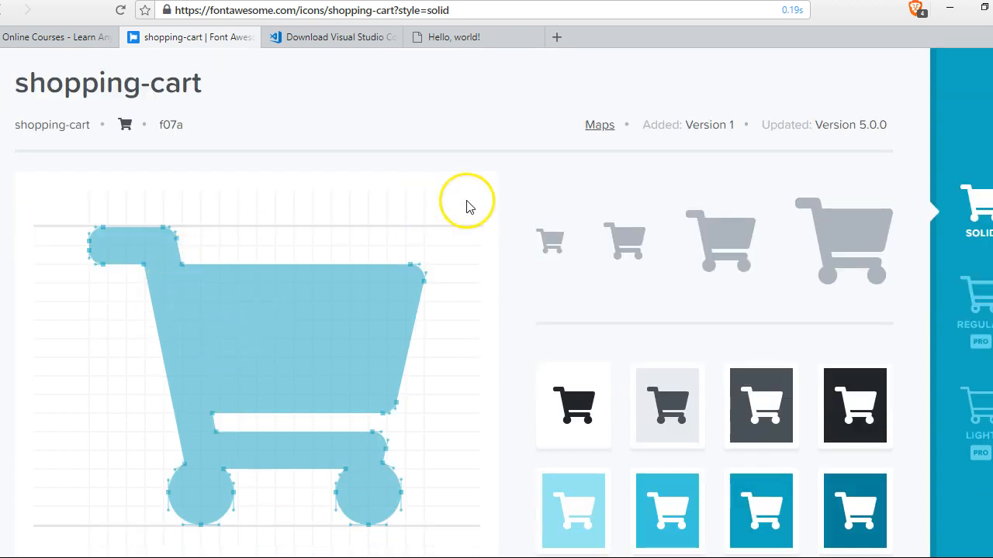
# Copy the <i class="fas fa-shopping-cart"> HTML snippet from the icon page
pyautogui.scroll(-3)
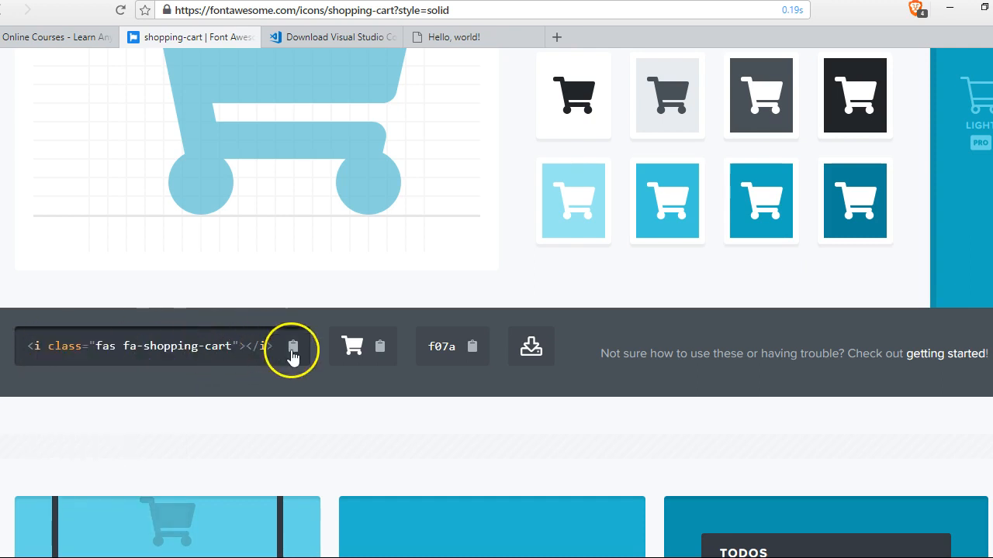
pyautogui.click(292, 346)
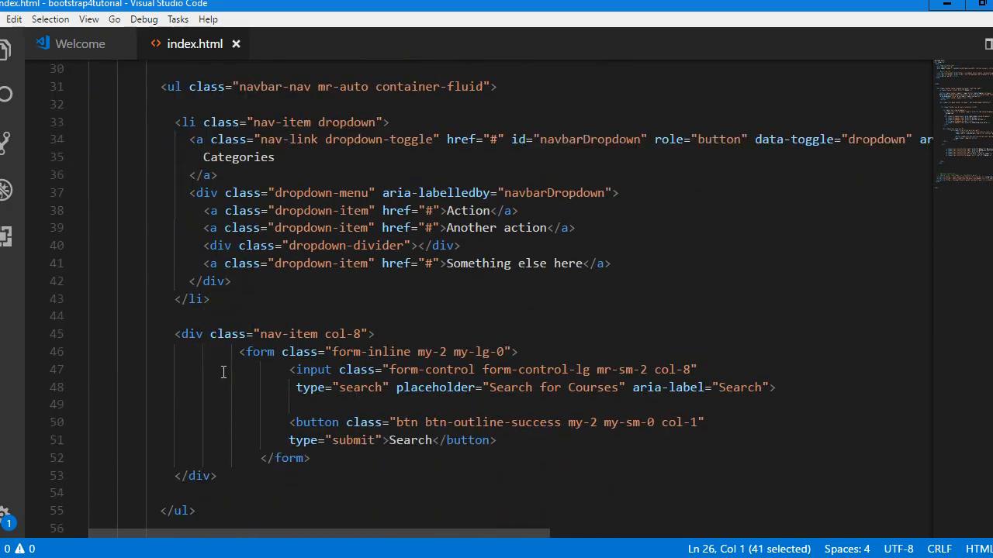
# Replace the third nav-link's U text with <i class="fas fa-shopping-cart"></i>
pyautogui.scroll(-3)
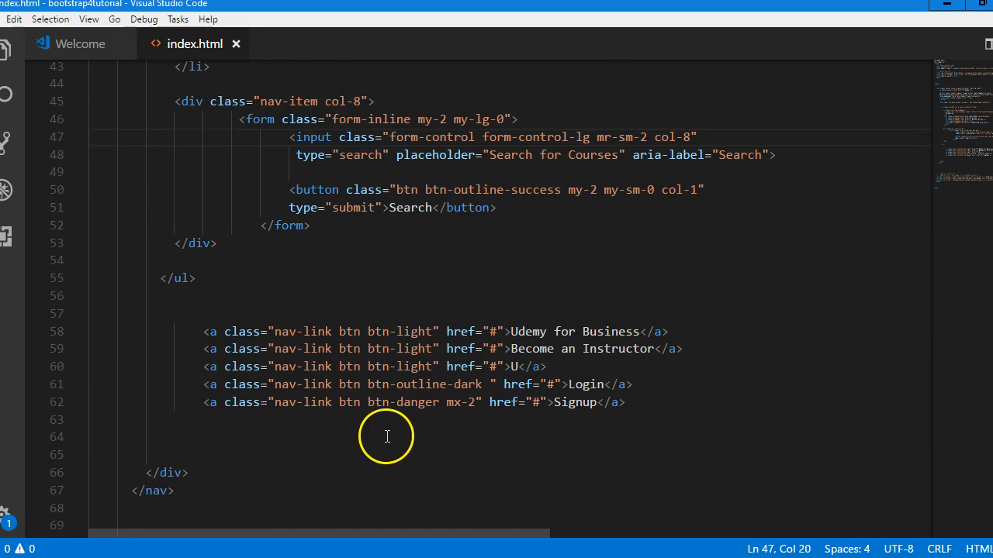
pyautogui.moveTo(524, 366)
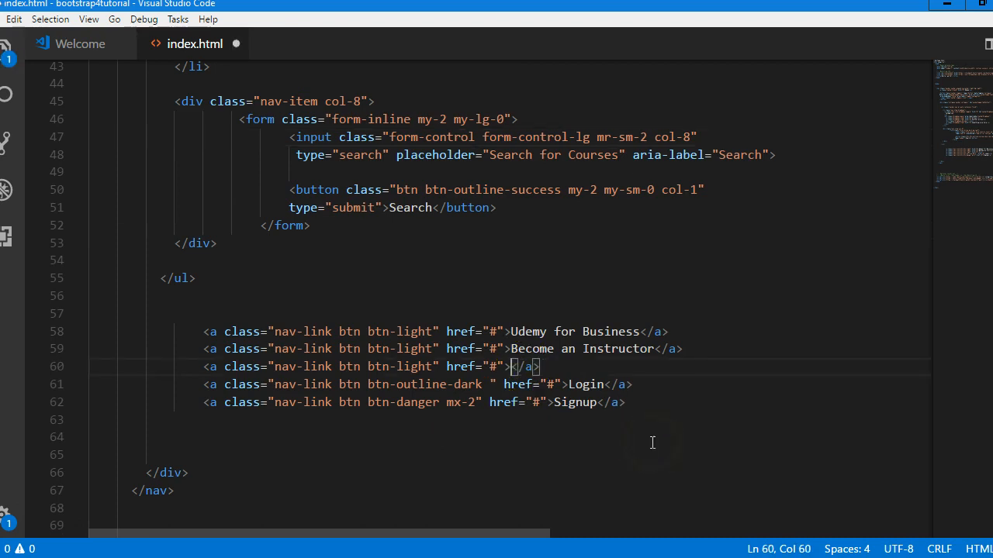
pyautogui.write('<i class="fas fa-shopping-cart"></i>')
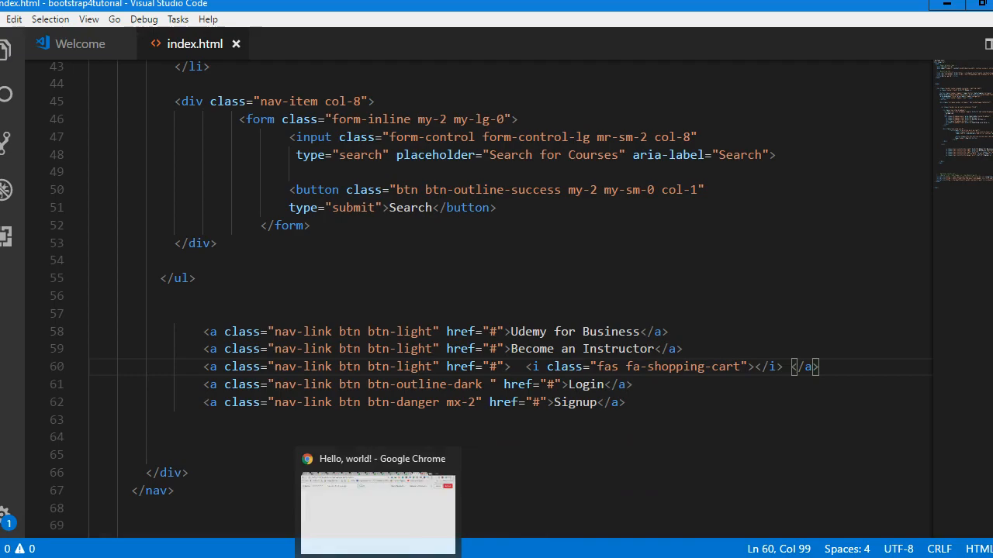
pyautogui.click(379, 504)
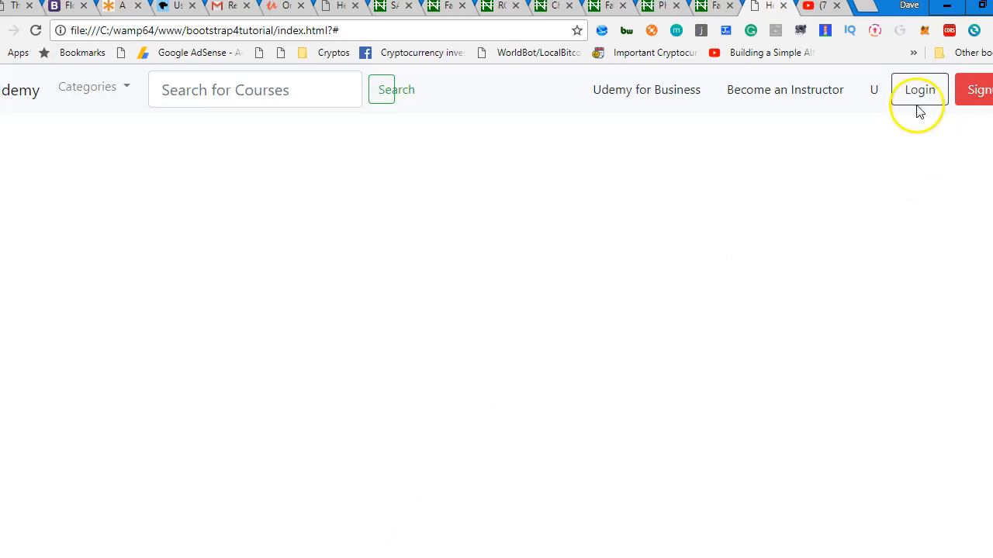
# Reload index.html in Chrome so the navbar shows the shopping-cart icon beside Login
pyautogui.click(920, 88)
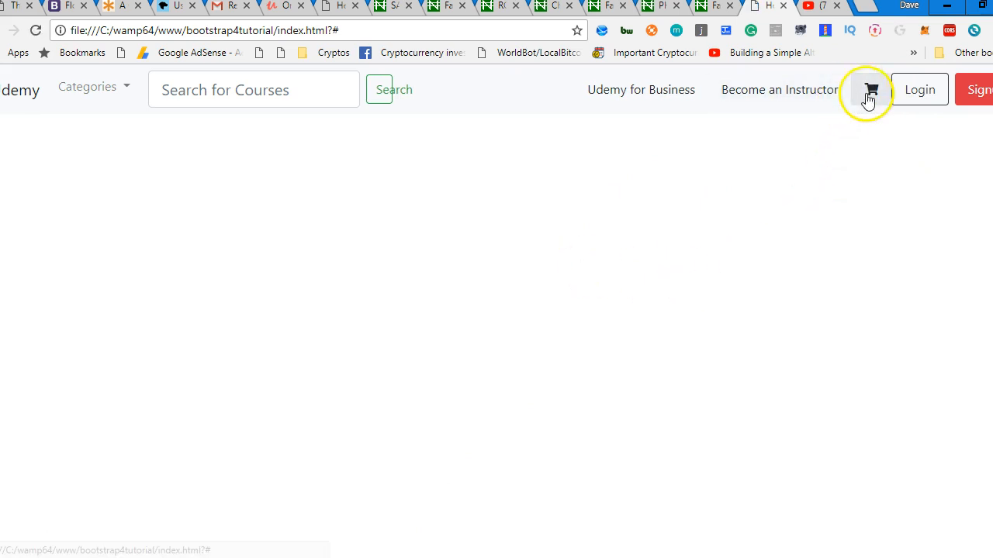
pyautogui.moveTo(875, 106)
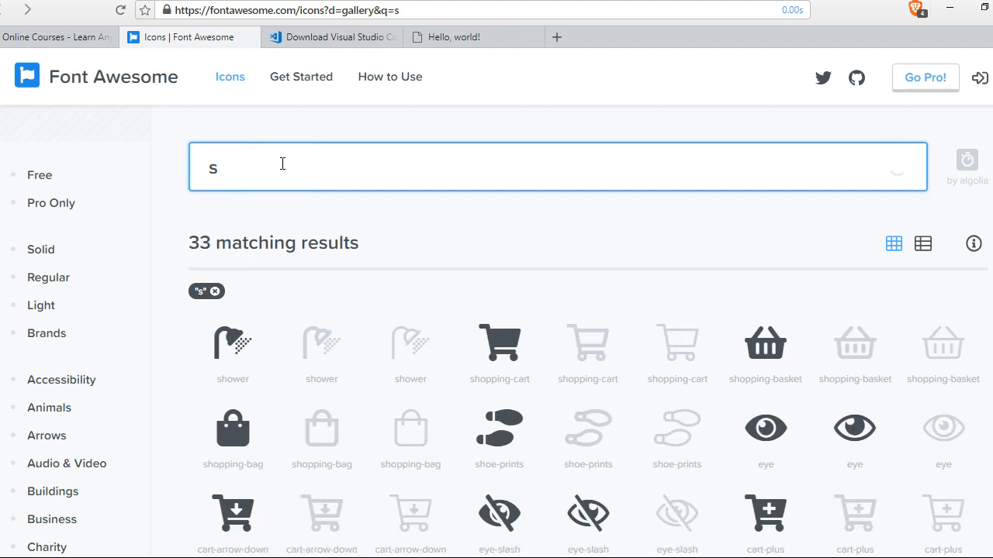
# Search Font Awesome for 'search', pick the solid magnifier icon and select its <i> HTML snippet to copy
pyautogui.write('earch')
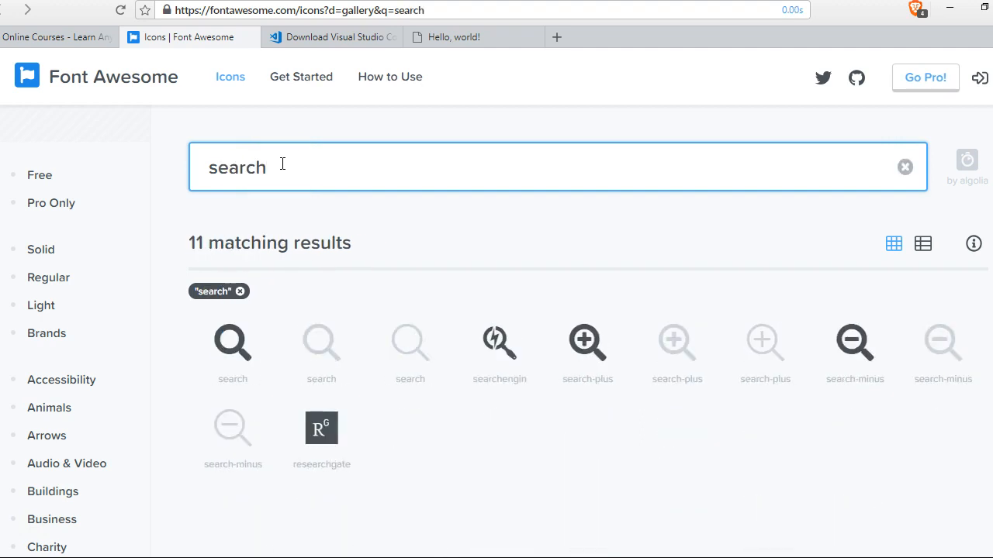
pyautogui.moveTo(233, 343)
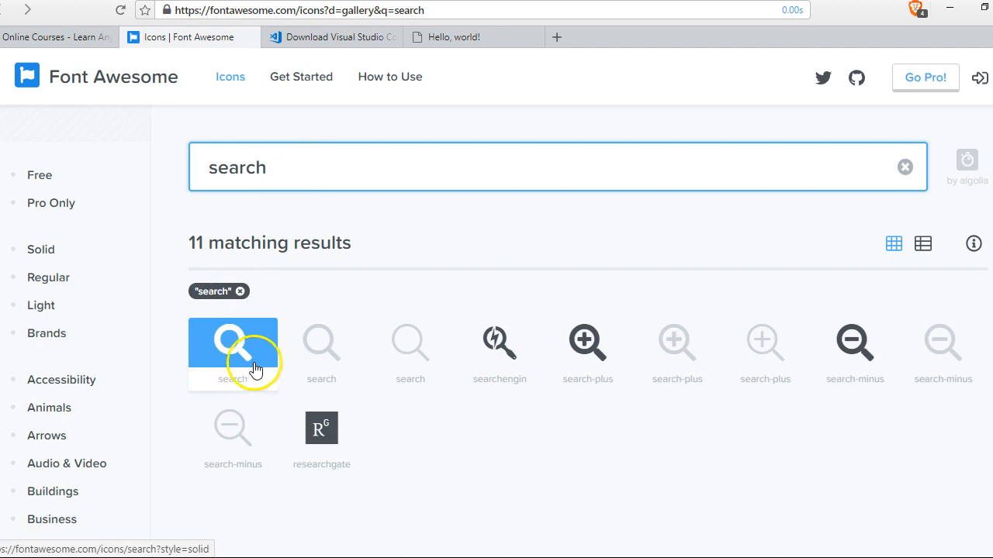
pyautogui.click(54, 37)
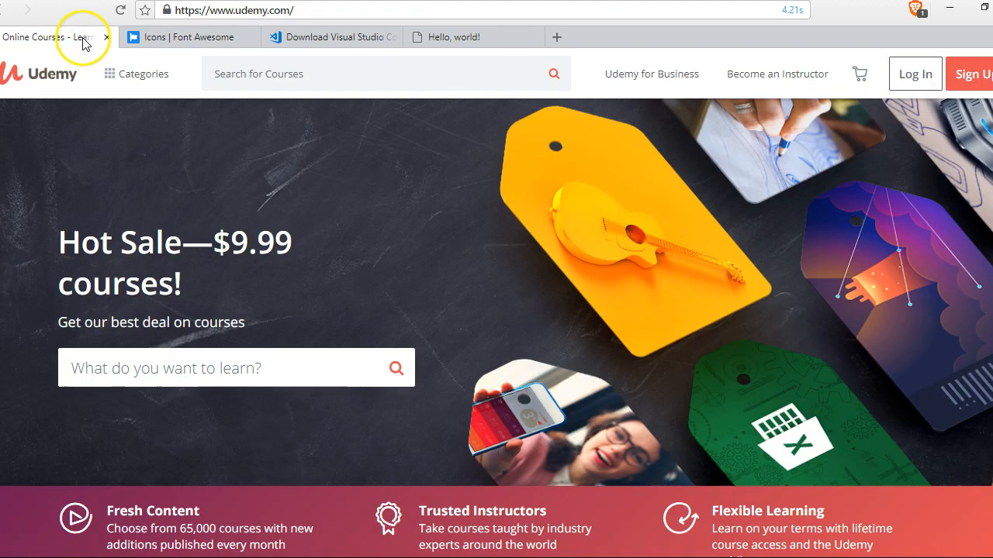
pyautogui.click(189, 37)
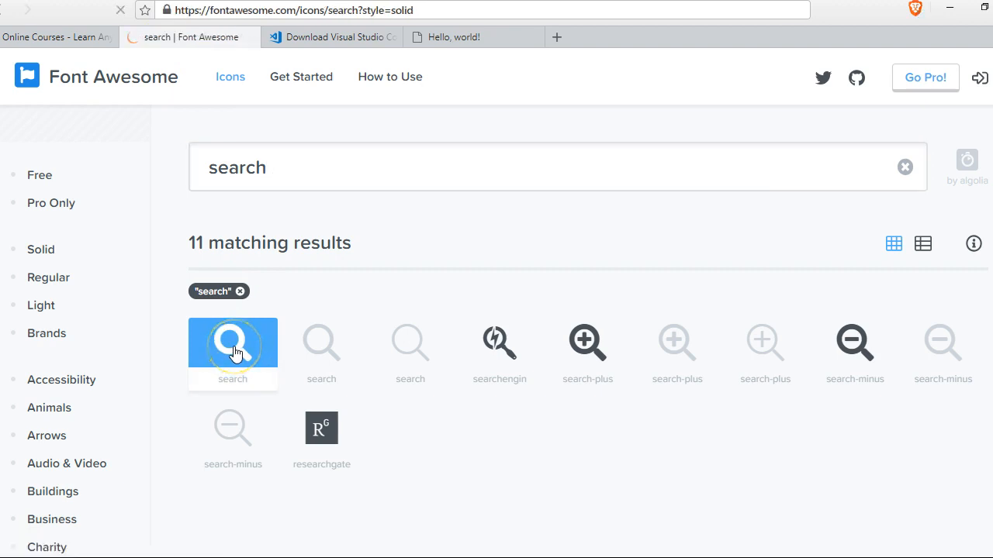
pyautogui.click(232, 344)
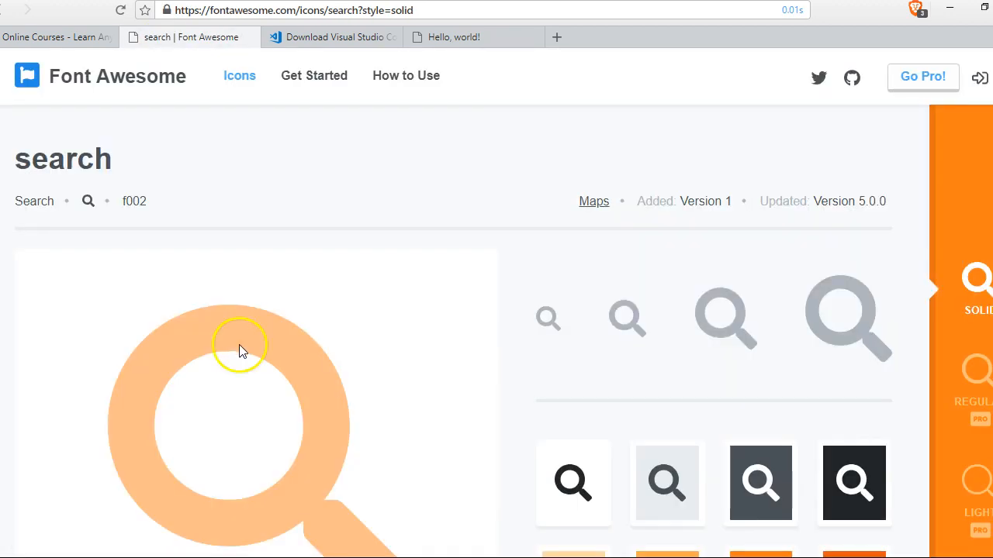
pyautogui.scroll(-3)
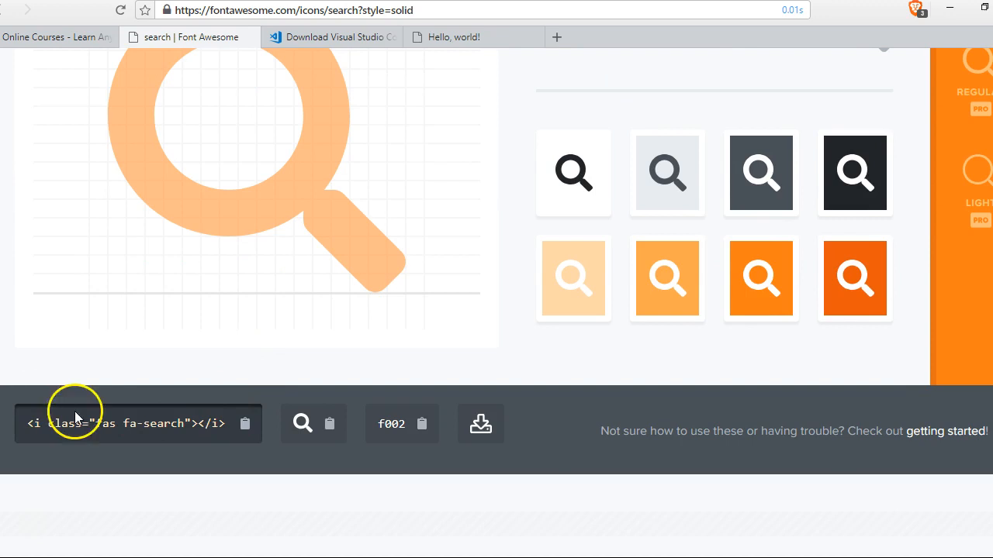
pyautogui.tripleClick(128, 423)
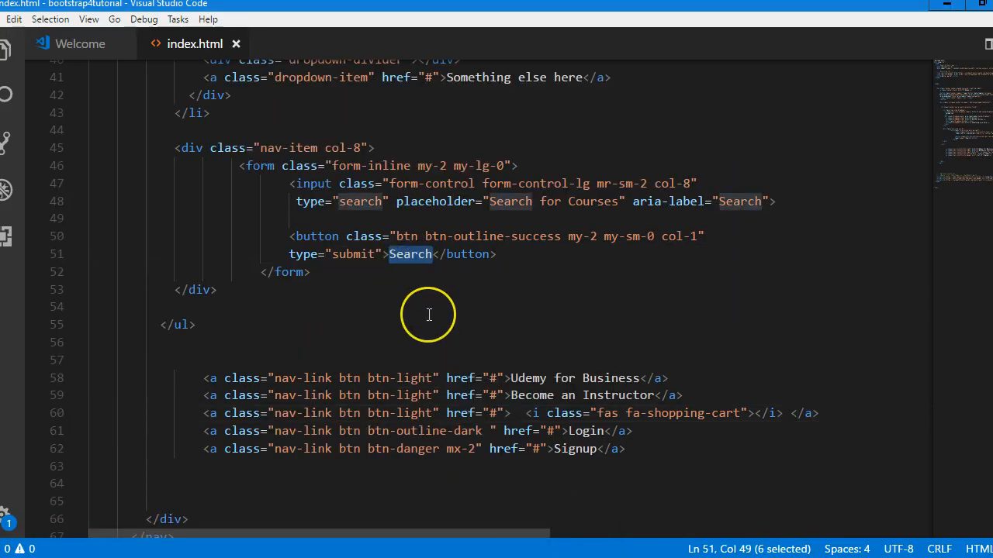
# Replace the button text with <i class="fas fa-search"></i> and change btn-outline-success to btn-outline-danger
pyautogui.write('<i class="fas fa-search"></i>')
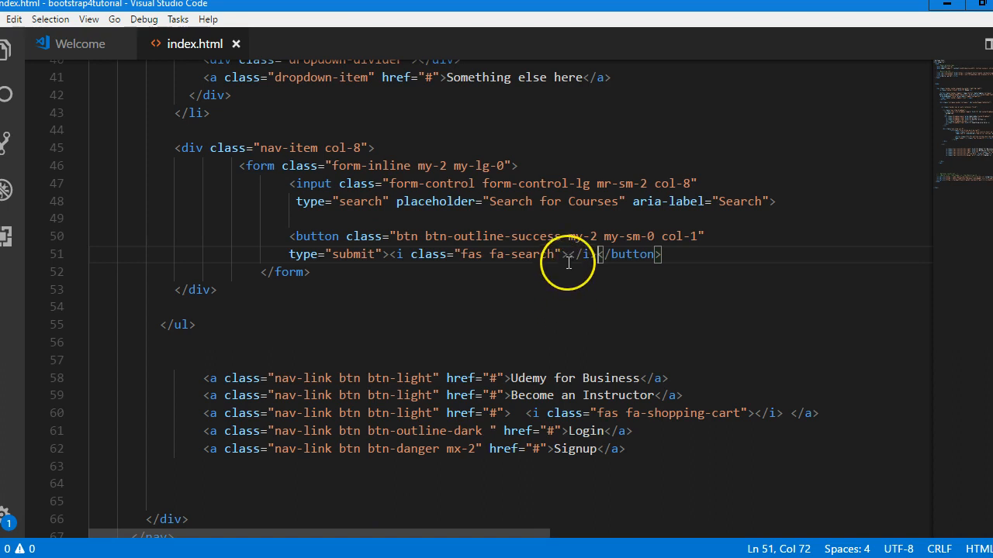
pyautogui.moveTo(530, 201)
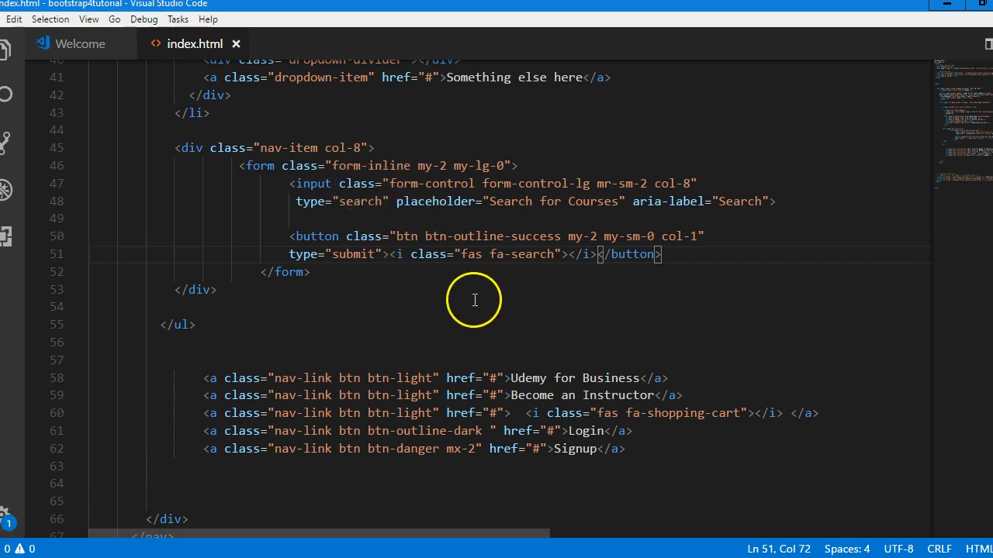
pyautogui.doubleClick(535, 236)
pyautogui.write('danger')
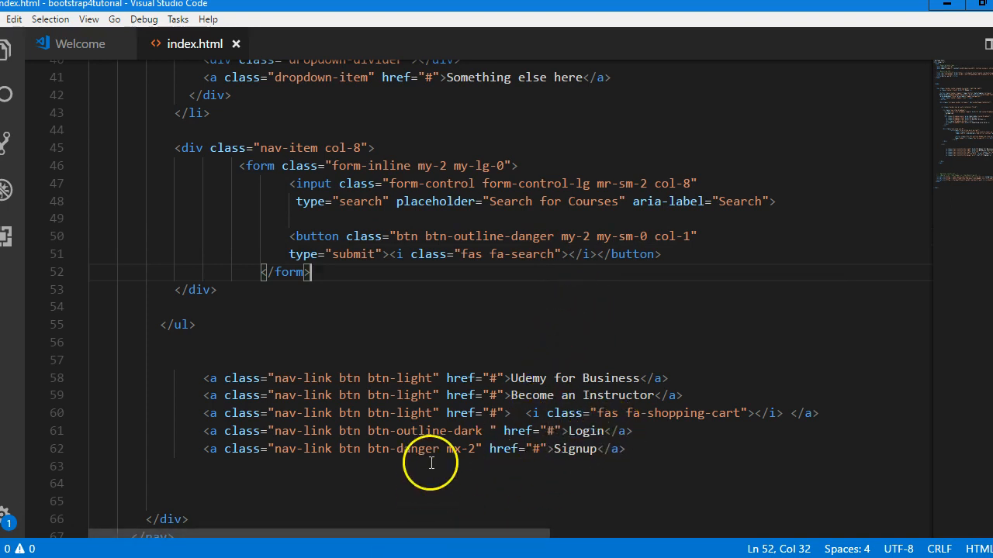
pyautogui.moveTo(701, 400)
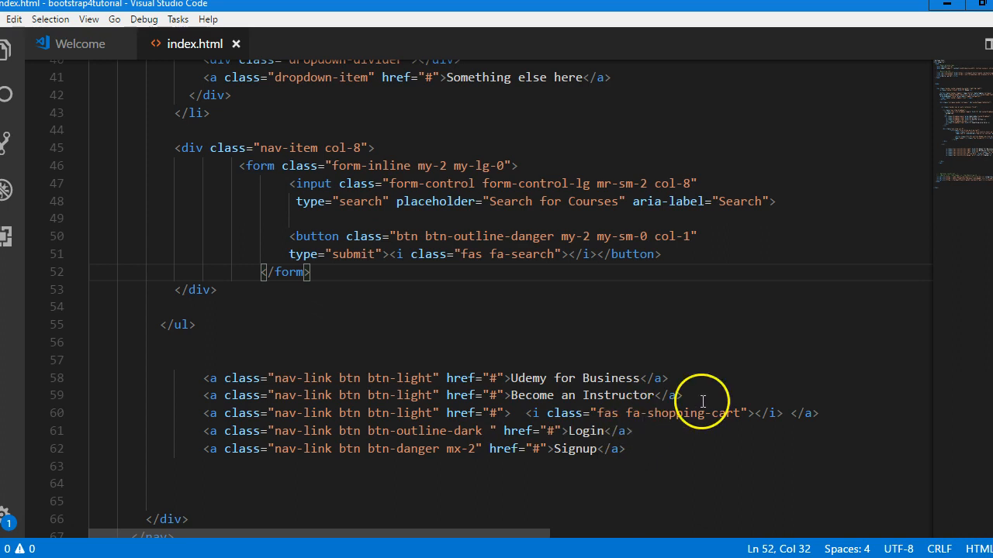
pyautogui.moveTo(487, 437)
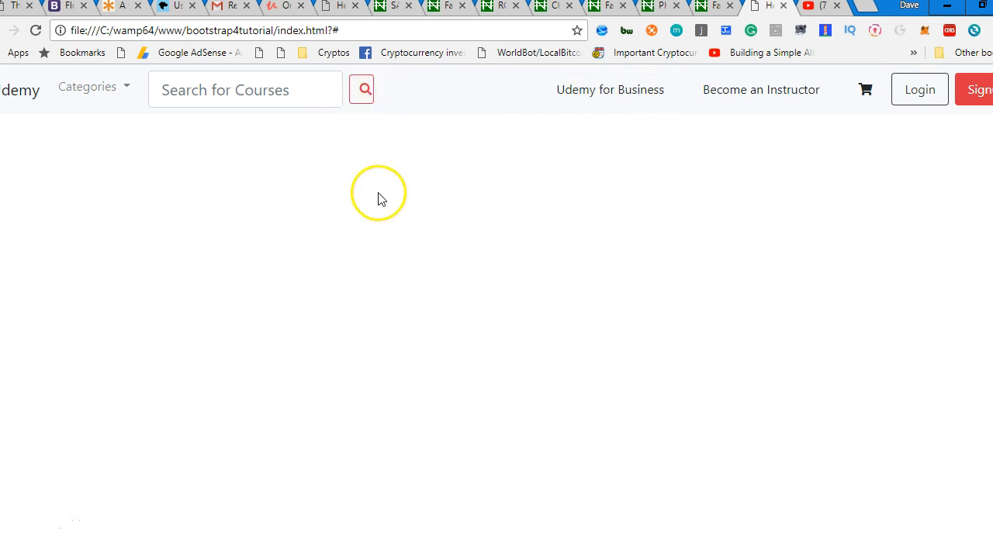
pyautogui.moveTo(39, 539)
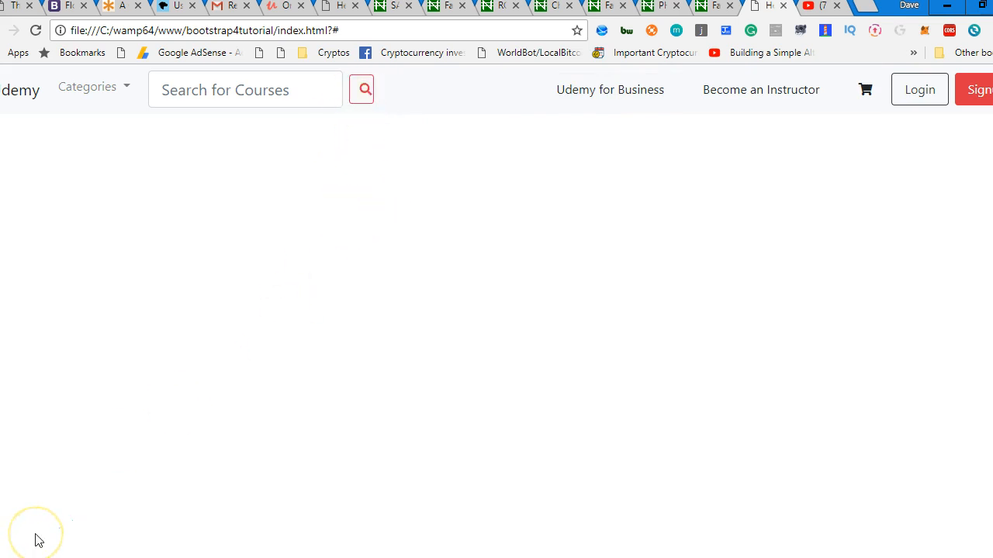